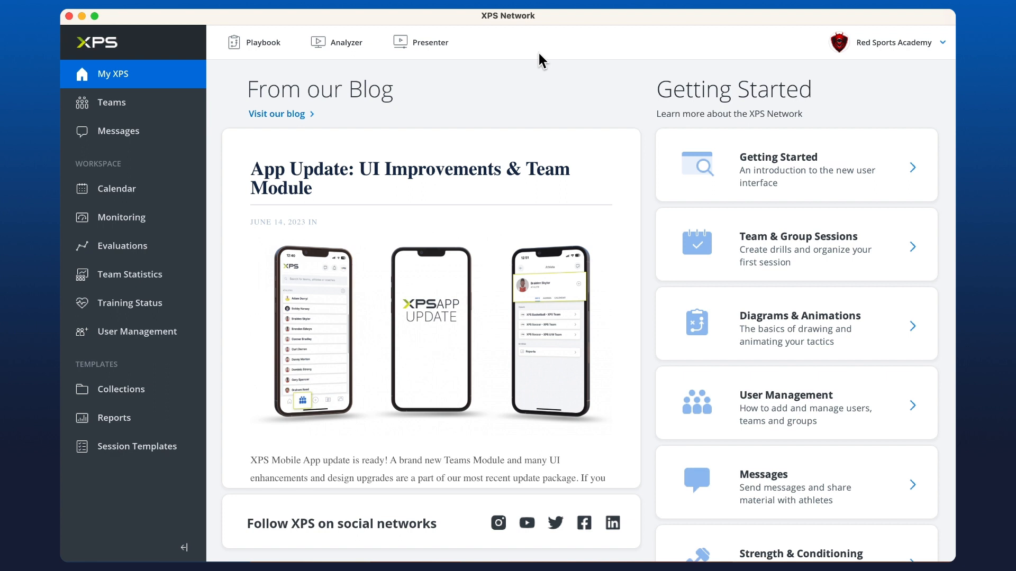
{"action": "mouse_move", "coordinate": [163, 267]}
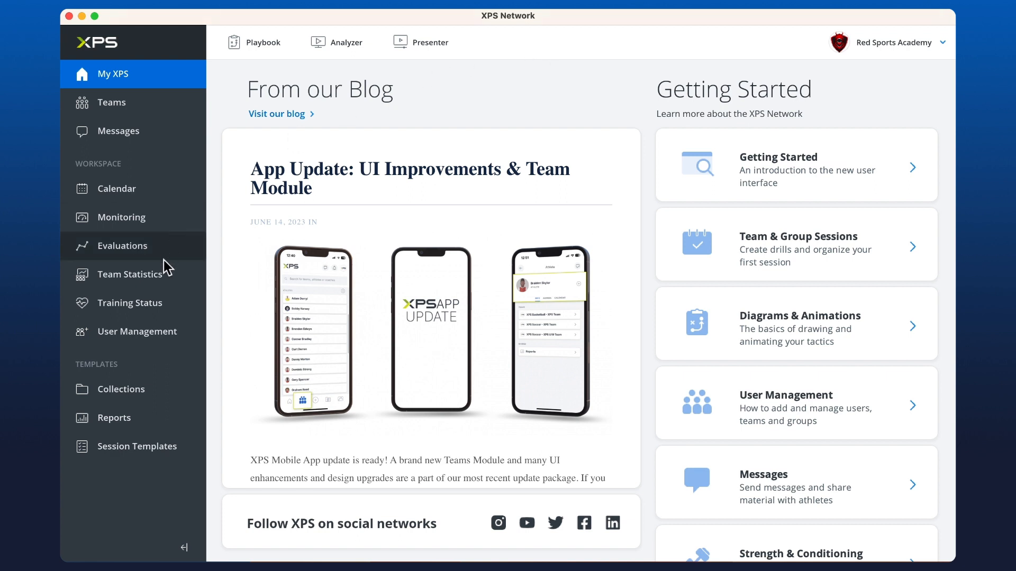
{"action": "mouse_move", "coordinate": [163, 396]}
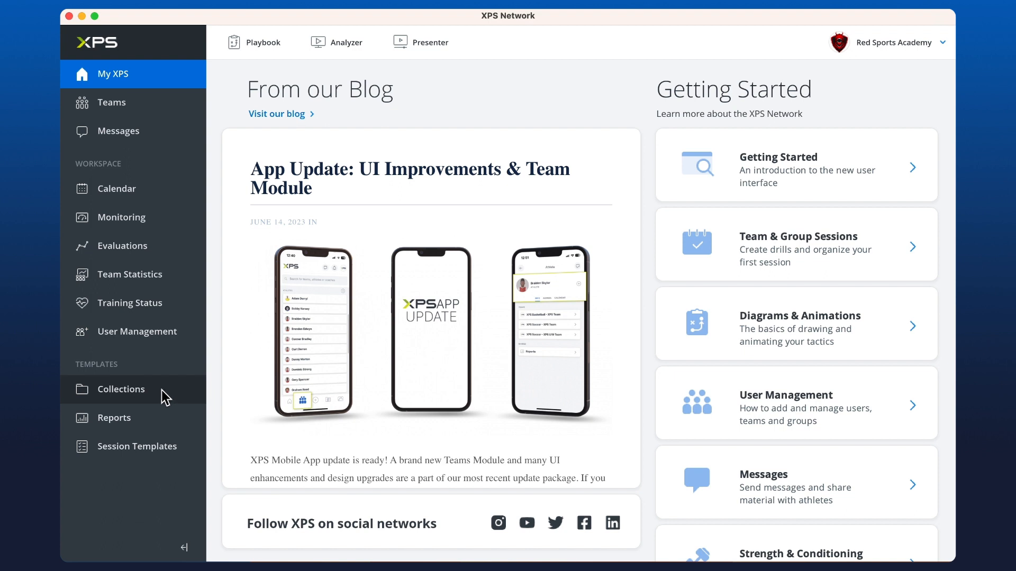
Step: Select Around the Key shooting, Around the World Dribbling and Free Throw Shooting in the Individual 10 folder
{"action": "left_click", "coordinate": [121, 389]}
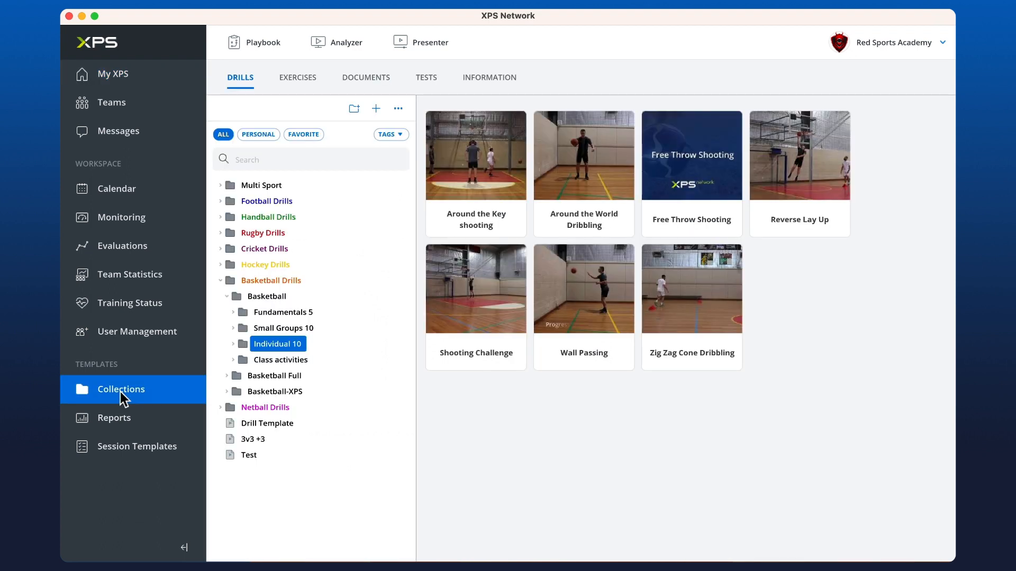
{"action": "mouse_move", "coordinate": [282, 355]}
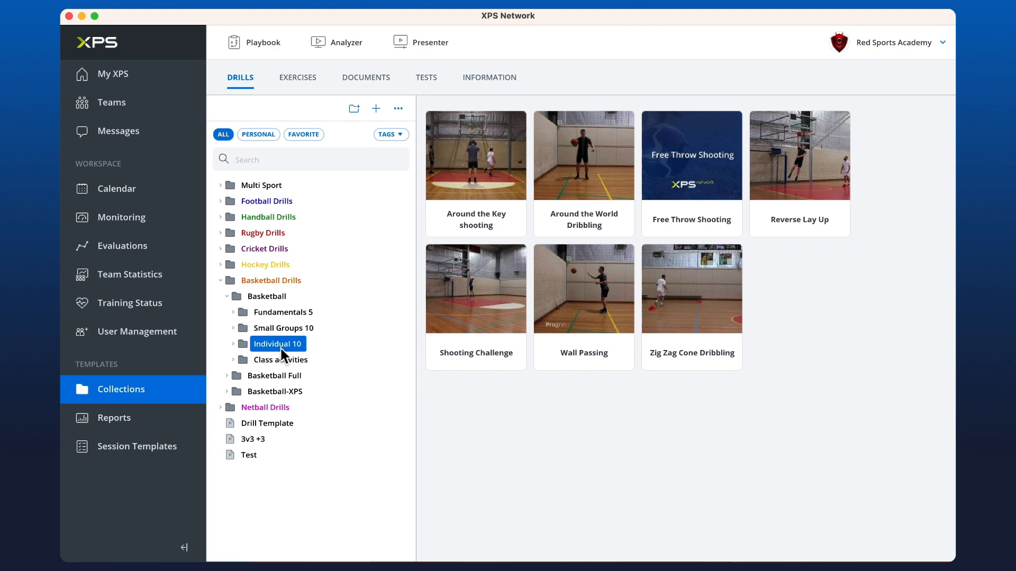
{"action": "left_click", "coordinate": [277, 343]}
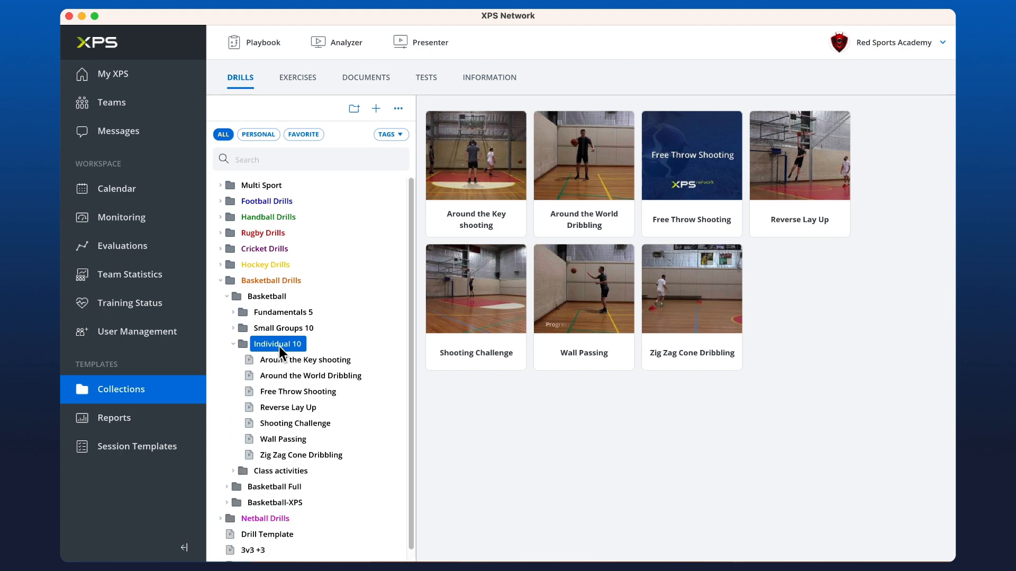
{"action": "left_click", "coordinate": [298, 392]}
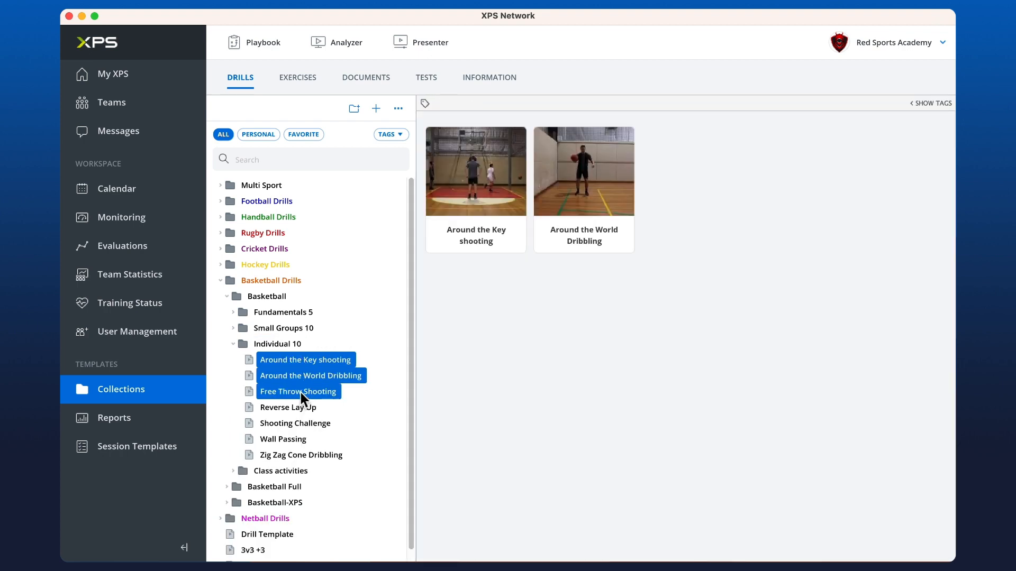
{"action": "left_click", "coordinate": [298, 391]}
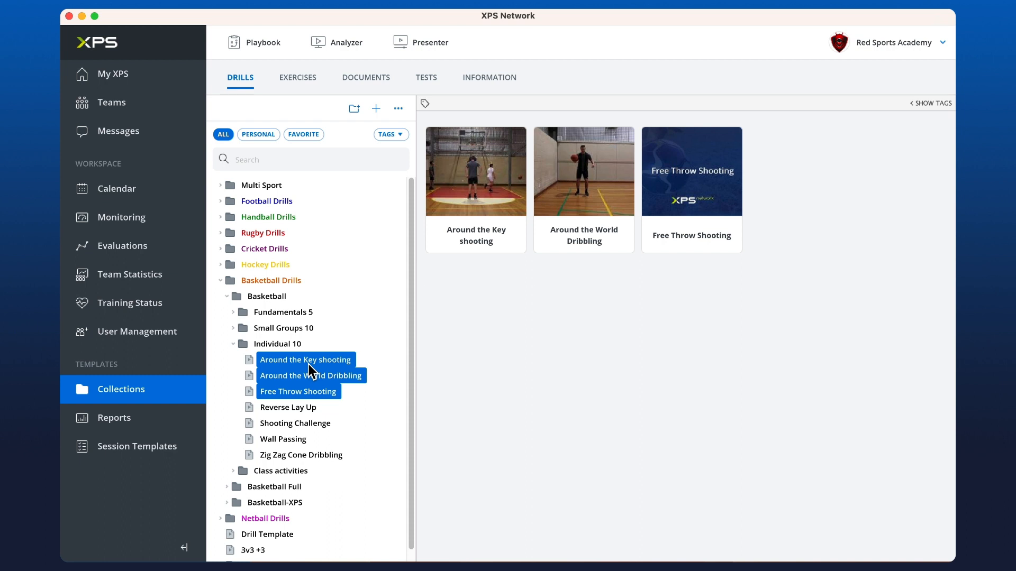
{"action": "mouse_move", "coordinate": [341, 293]}
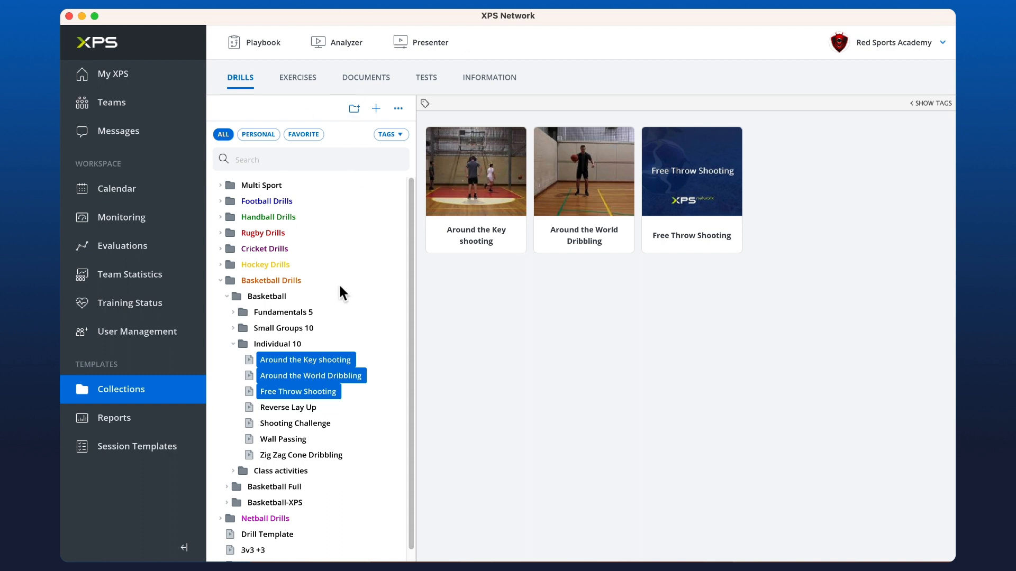
{"action": "mouse_move", "coordinate": [133, 447]}
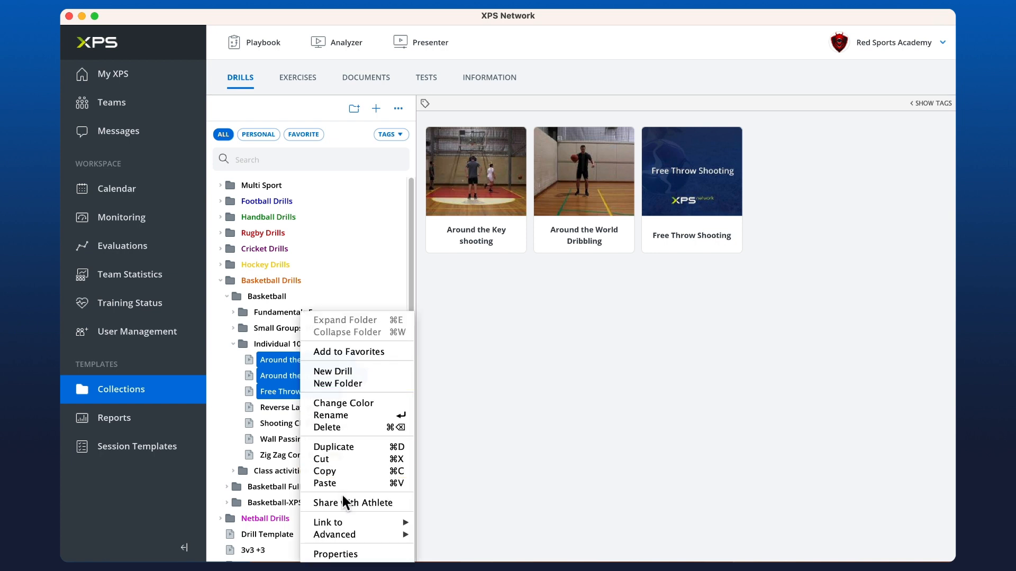
{"action": "mouse_move", "coordinate": [356, 503]}
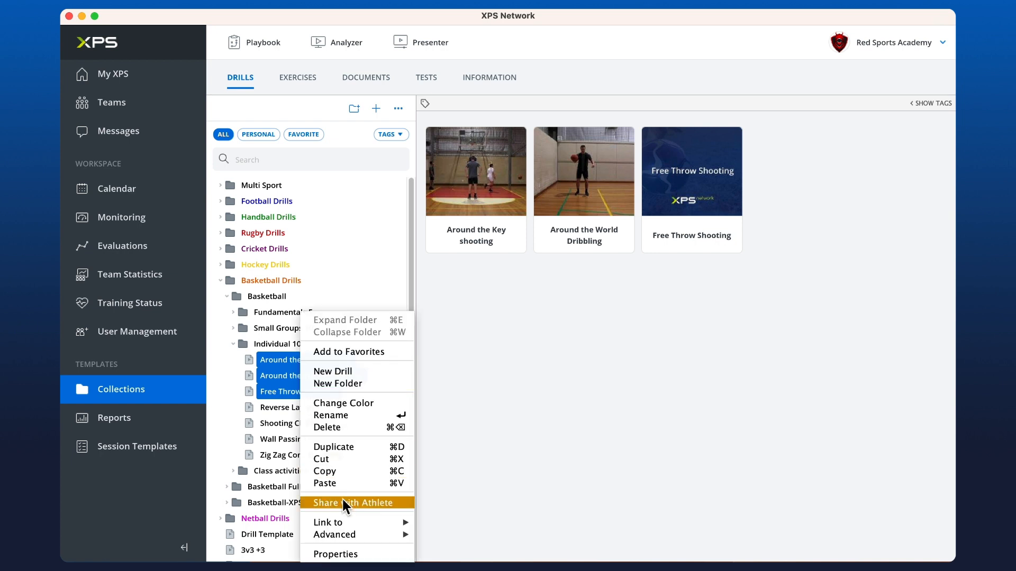
Step: Share the three selected drills with four athletes via Share with Athlete and confirm
{"action": "left_click", "coordinate": [353, 503]}
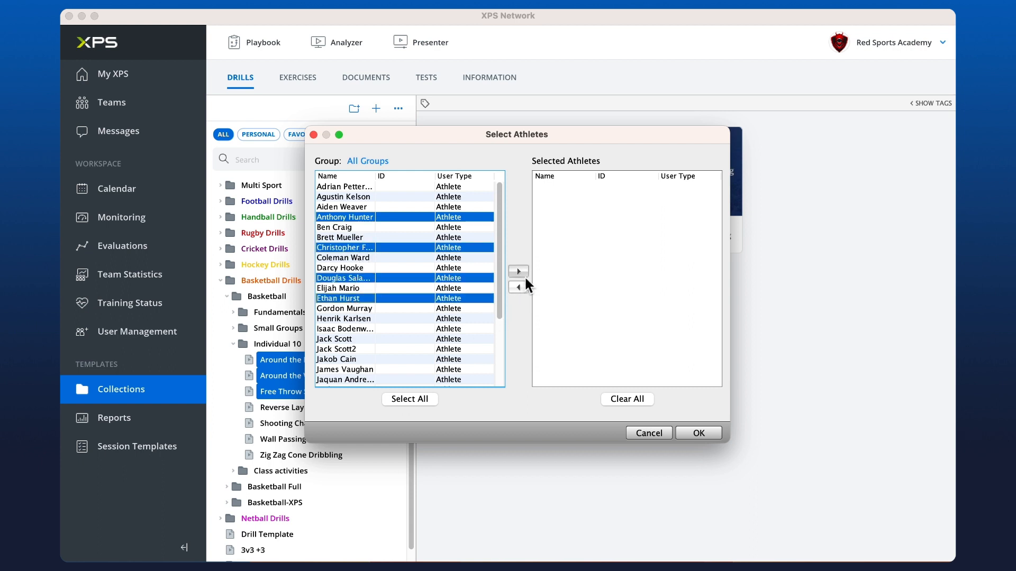
{"action": "mouse_move", "coordinate": [525, 282]}
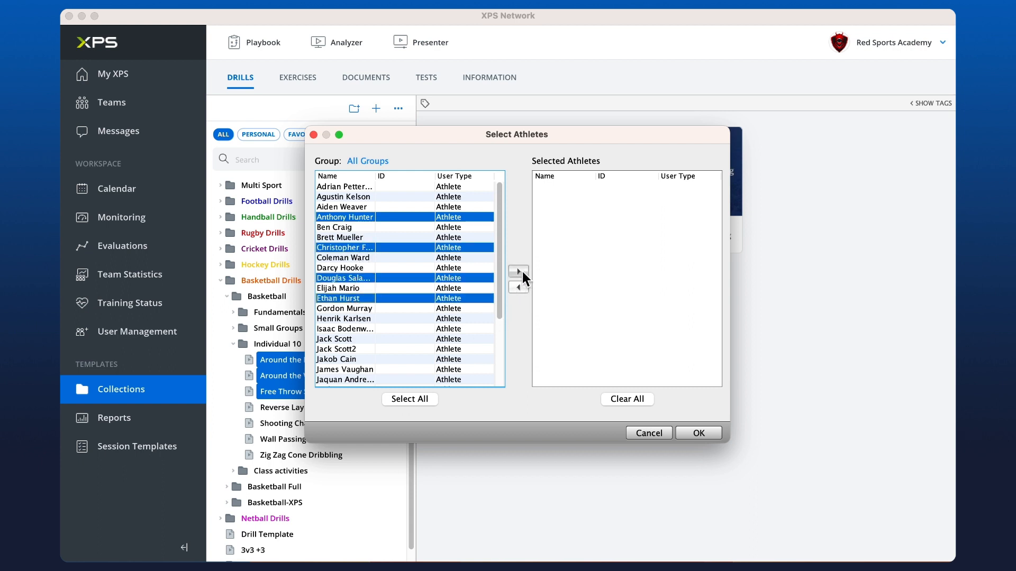
{"action": "left_click", "coordinate": [517, 271]}
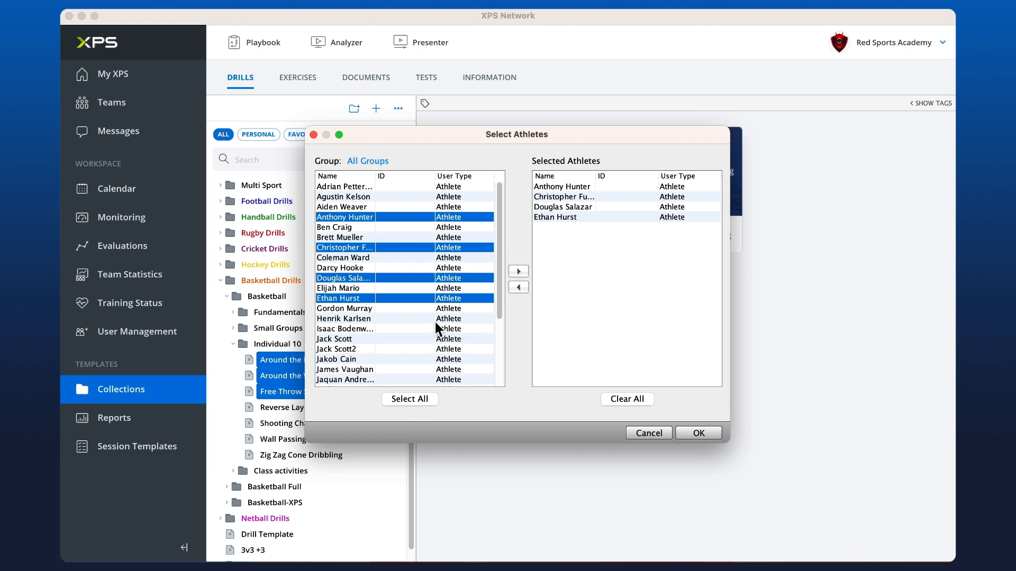
{"action": "mouse_move", "coordinate": [439, 331]}
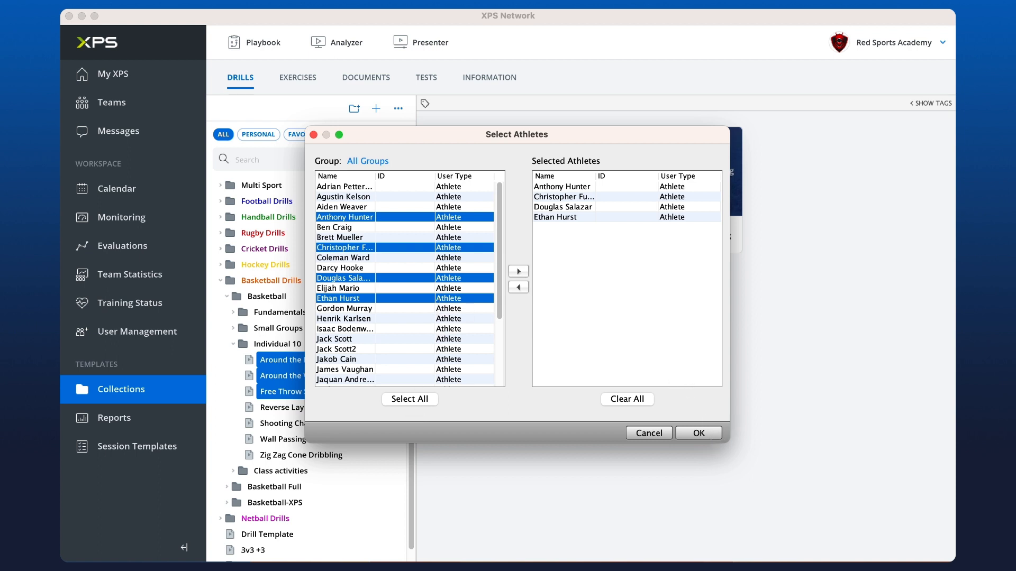
{"action": "left_click", "coordinate": [698, 433]}
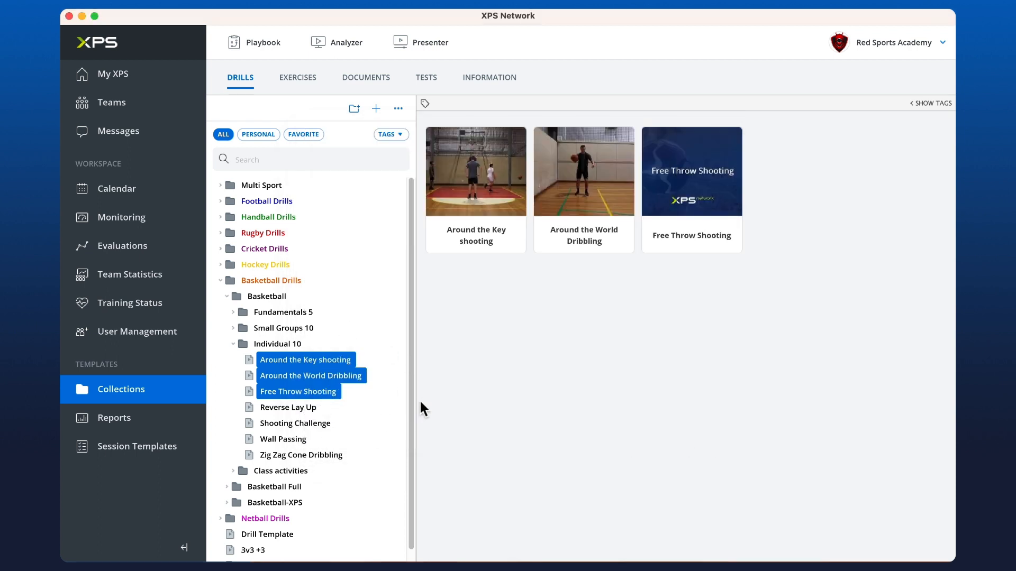
{"action": "mouse_move", "coordinate": [385, 409]}
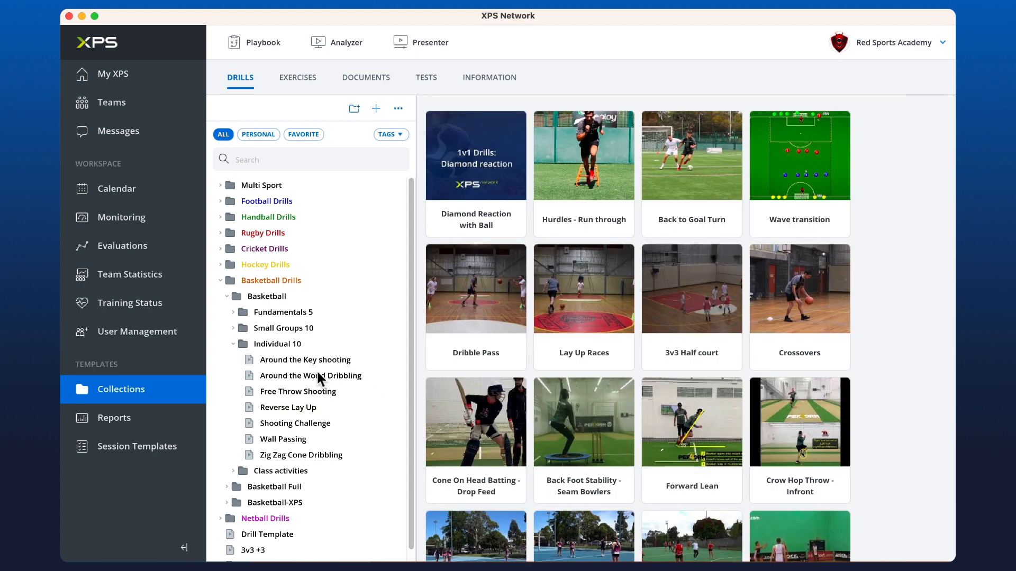
{"action": "left_click", "coordinate": [117, 131]}
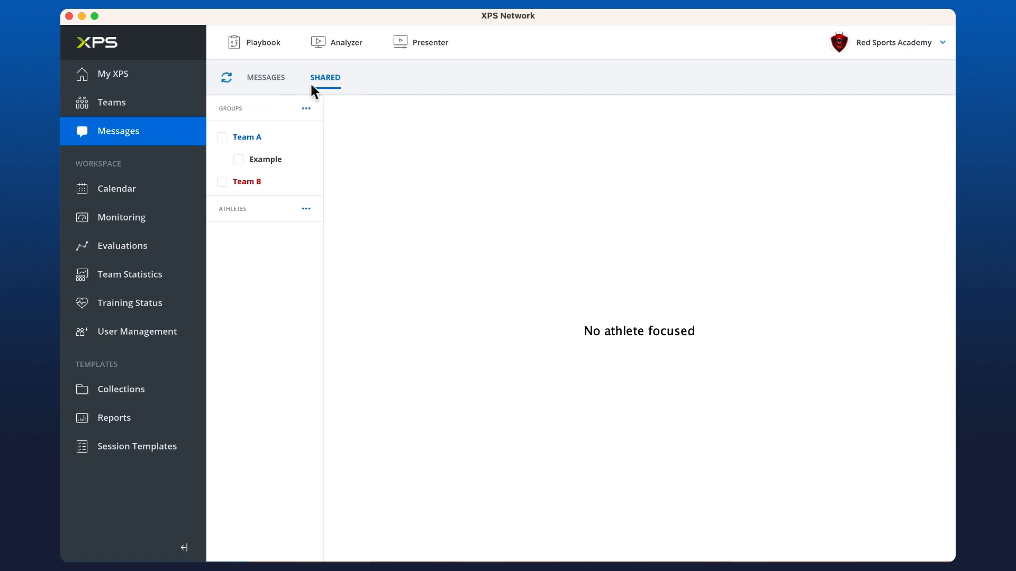
{"action": "left_click", "coordinate": [221, 137]}
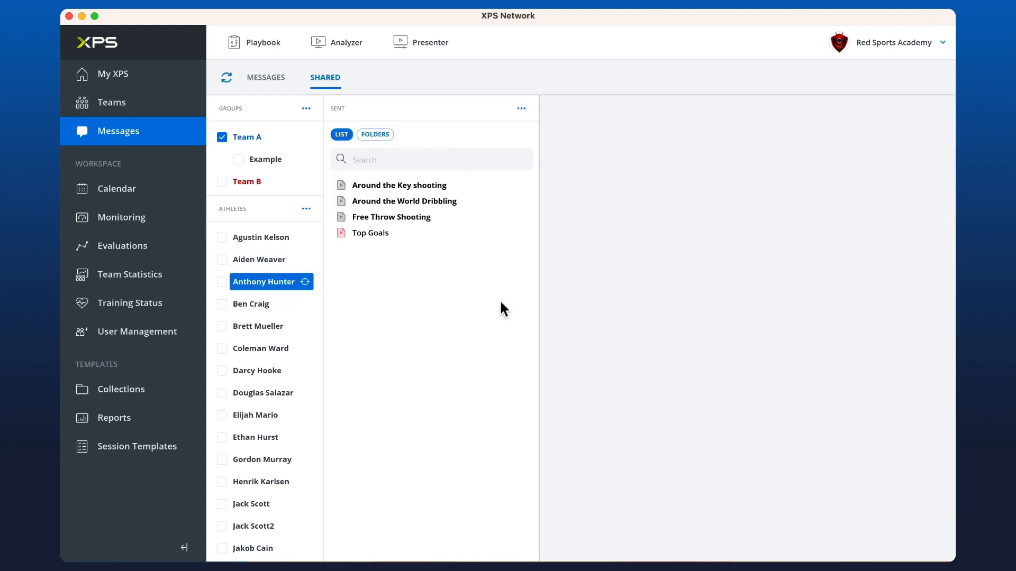
{"action": "mouse_move", "coordinate": [400, 344]}
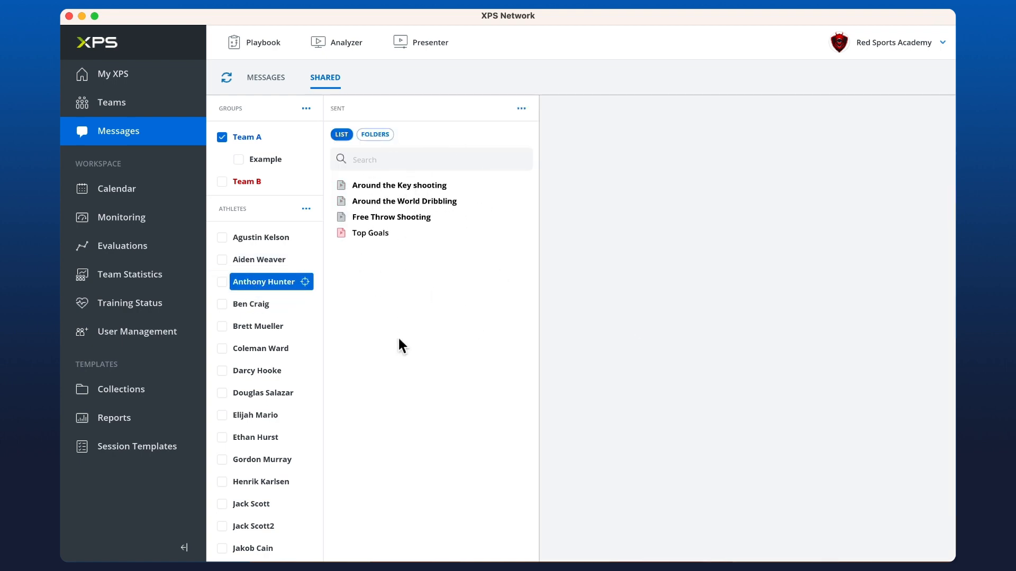
{"action": "mouse_move", "coordinate": [409, 227]}
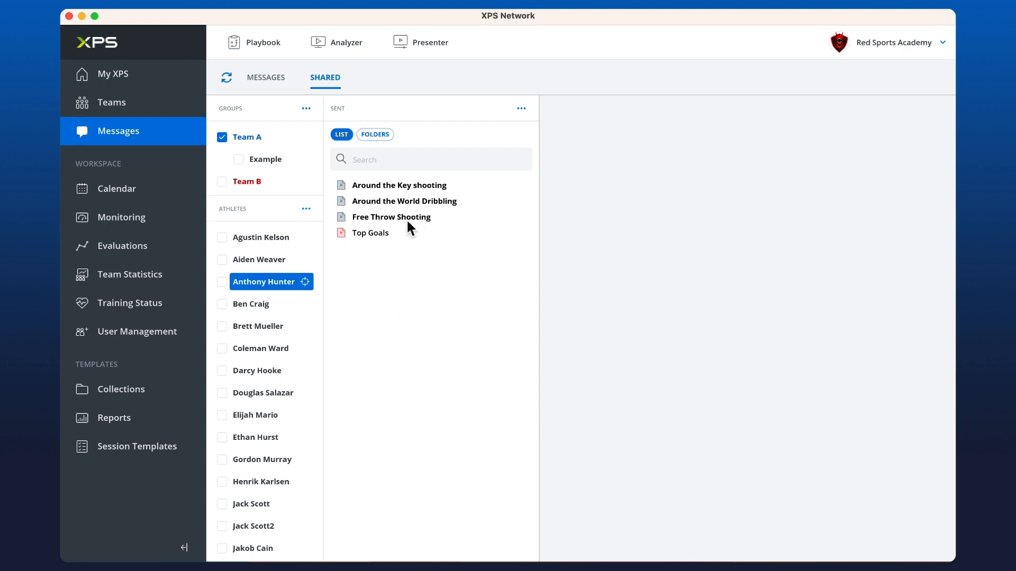
{"action": "mouse_move", "coordinate": [431, 214]}
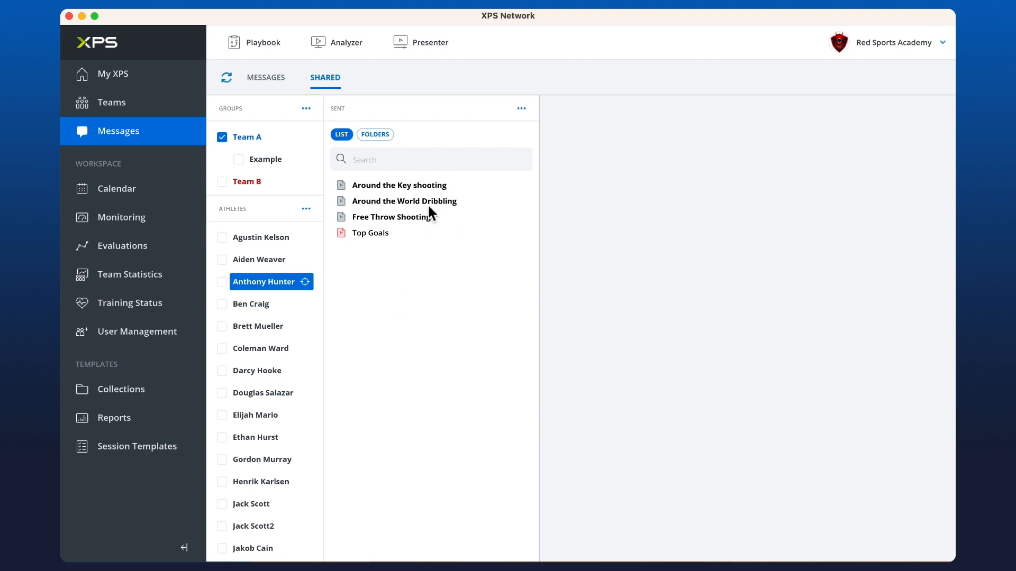
{"action": "mouse_move", "coordinate": [389, 244]}
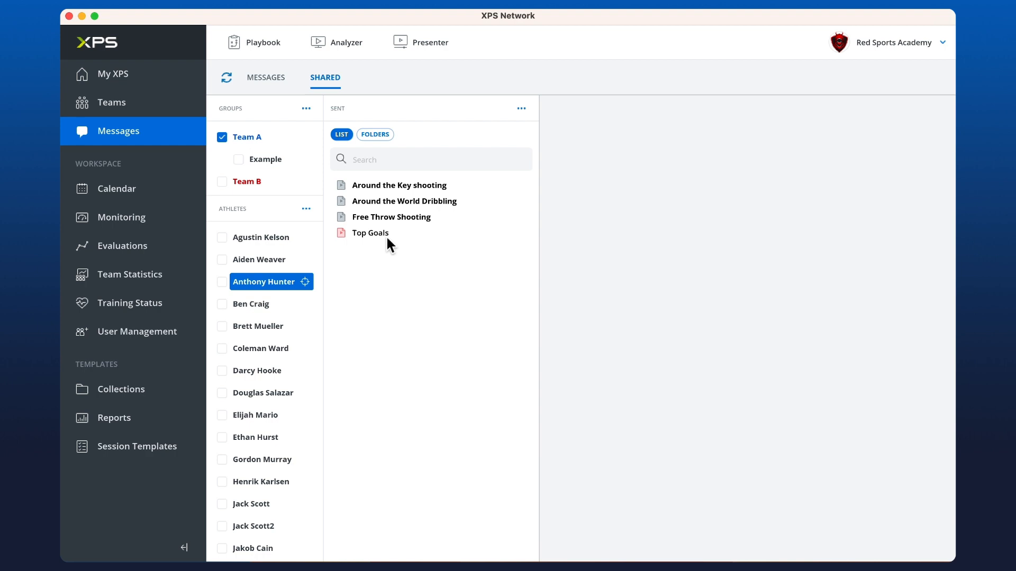
{"action": "mouse_move", "coordinate": [379, 249]}
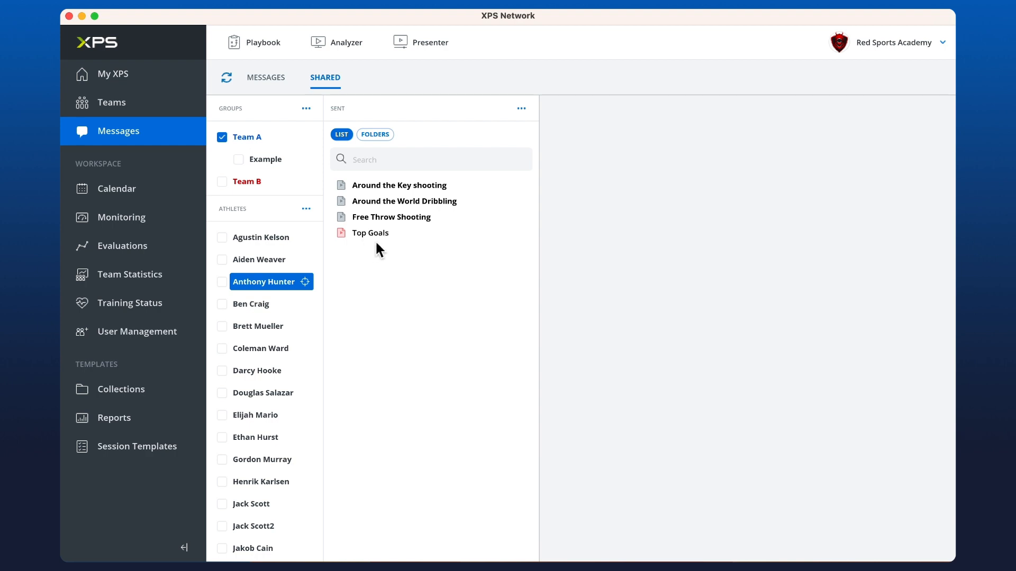
{"action": "mouse_move", "coordinate": [594, 341]}
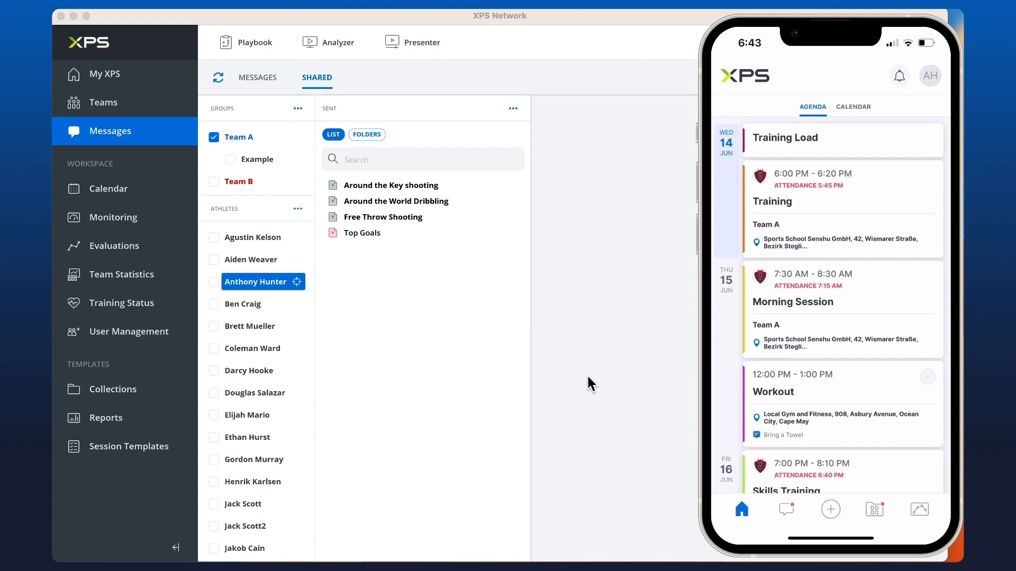
Step: View the athlete's phone Library showing the three drills and Top Goals as received
{"action": "left_click", "coordinate": [874, 509]}
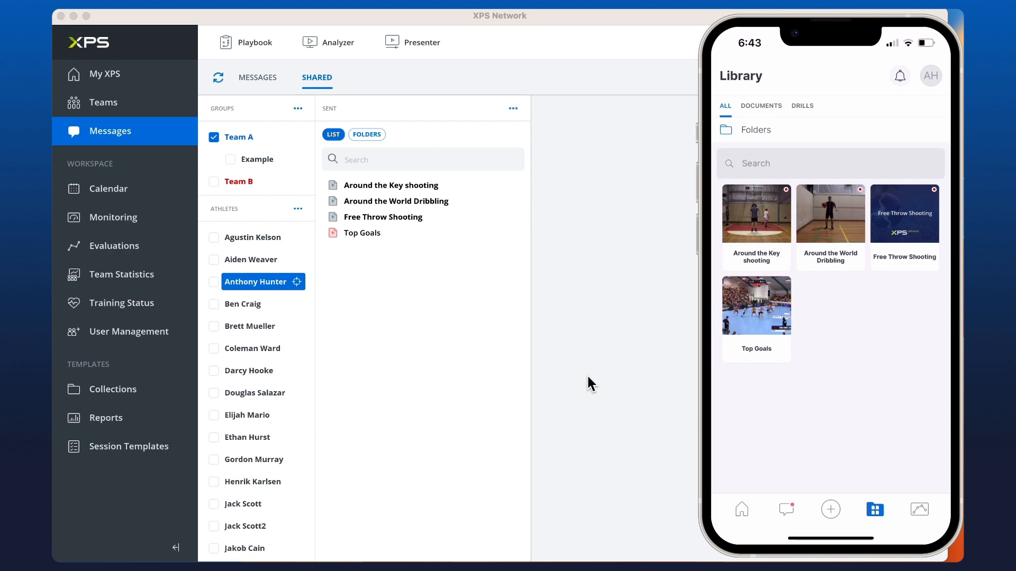
{"action": "mouse_move", "coordinate": [398, 399]}
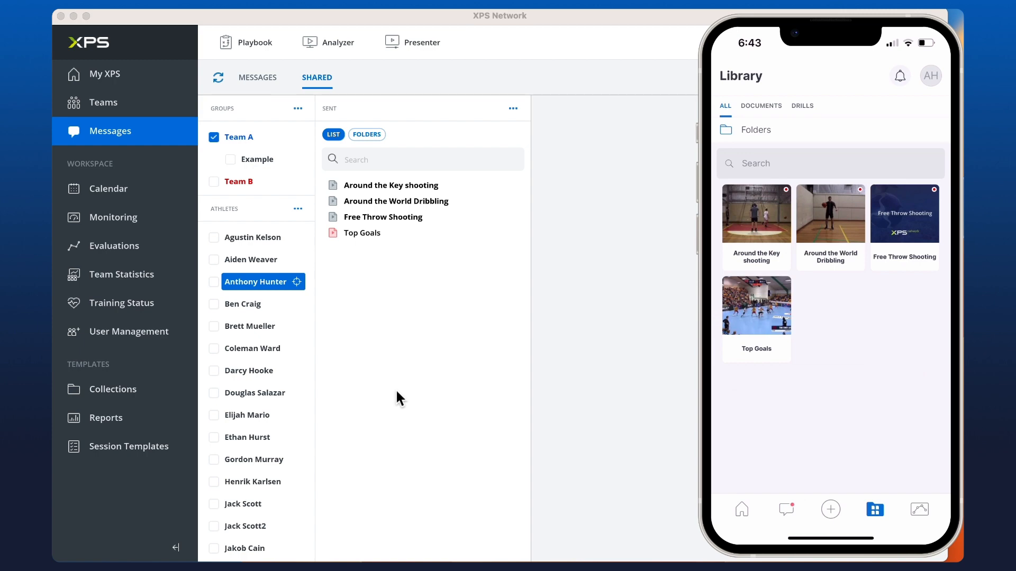
Step: Preview Top Goals, then select the Players documents folder and bring up its options
{"action": "left_click", "coordinate": [370, 233]}
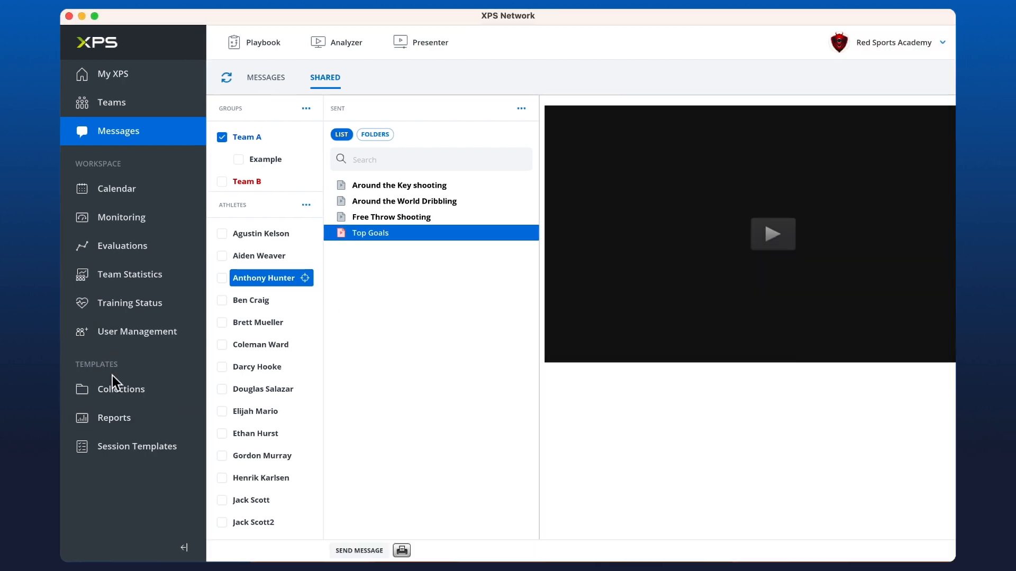
{"action": "left_click", "coordinate": [121, 389]}
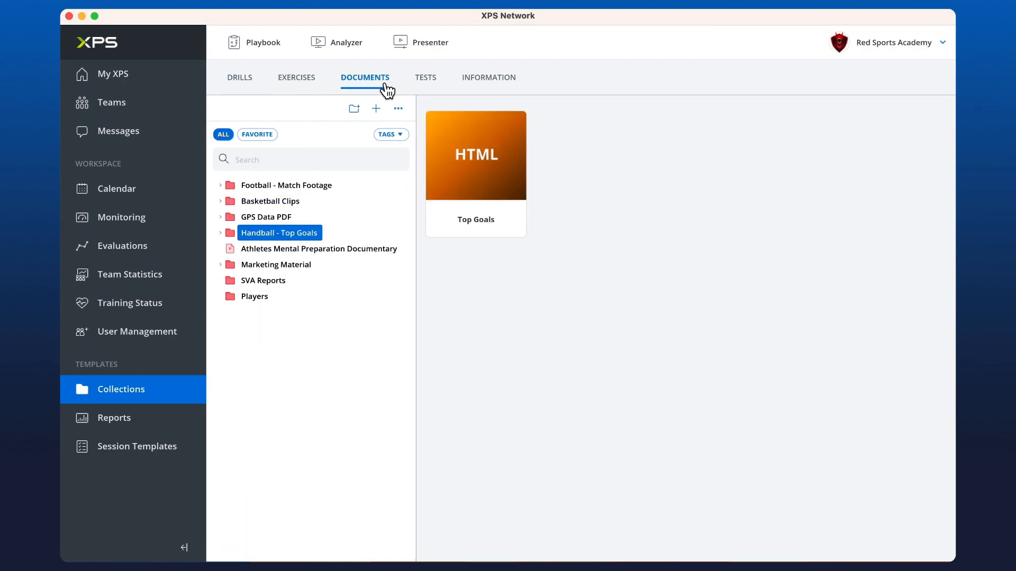
{"action": "mouse_move", "coordinate": [304, 375]}
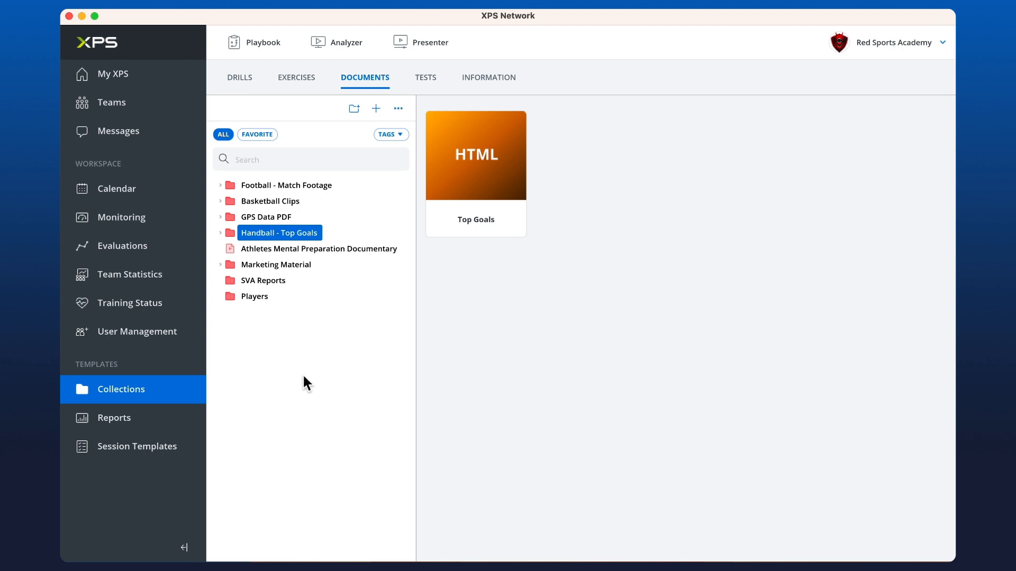
{"action": "left_click", "coordinate": [255, 296]}
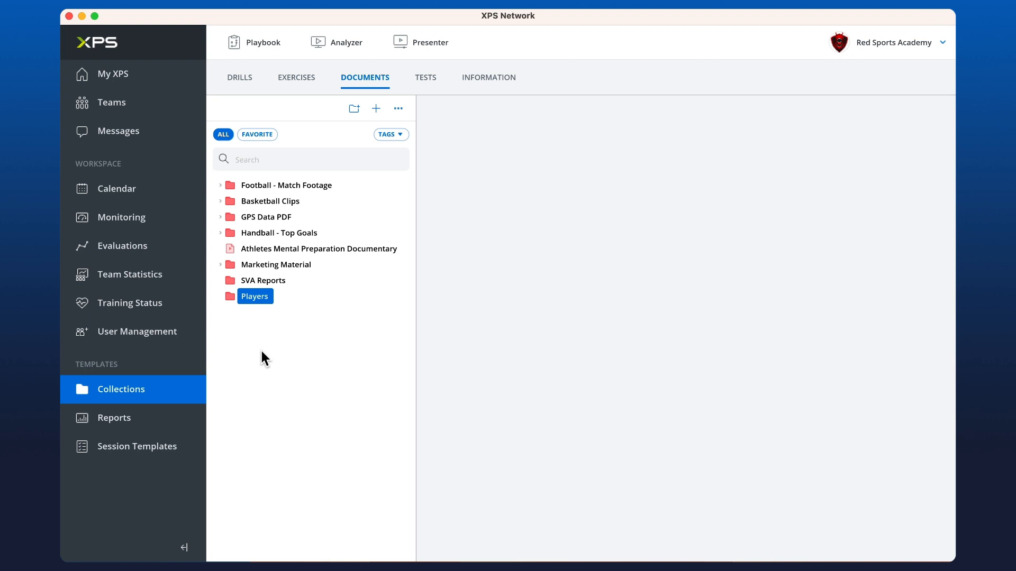
{"action": "mouse_move", "coordinate": [249, 331]}
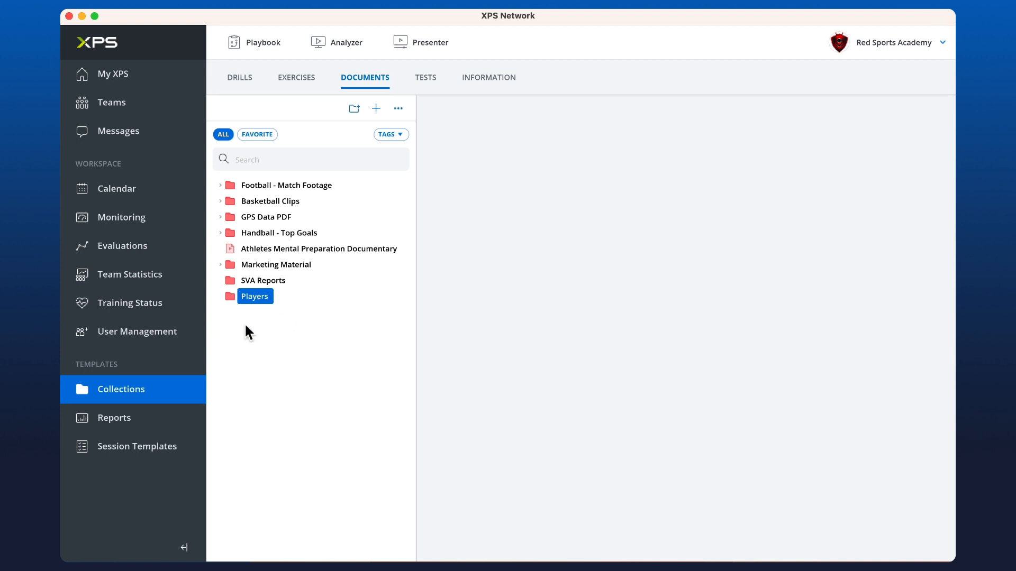
{"action": "right_click", "coordinate": [254, 297]}
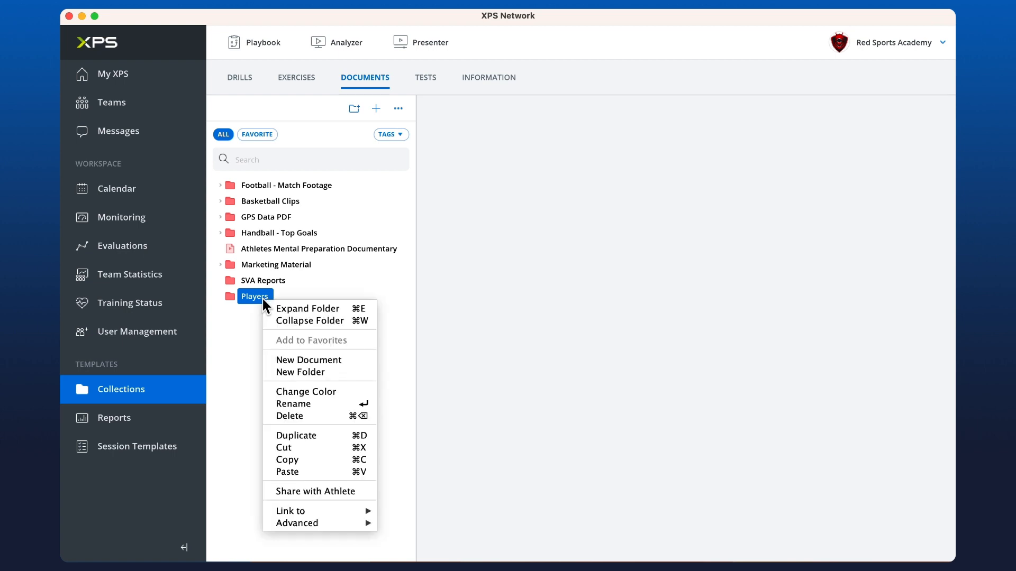
{"action": "mouse_move", "coordinate": [296, 523]}
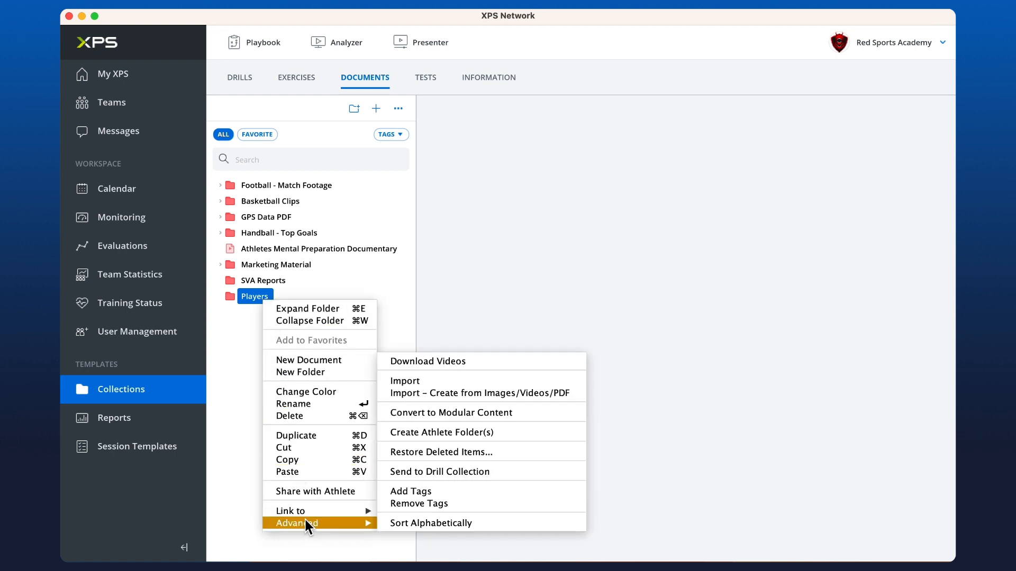
{"action": "mouse_move", "coordinate": [457, 432]}
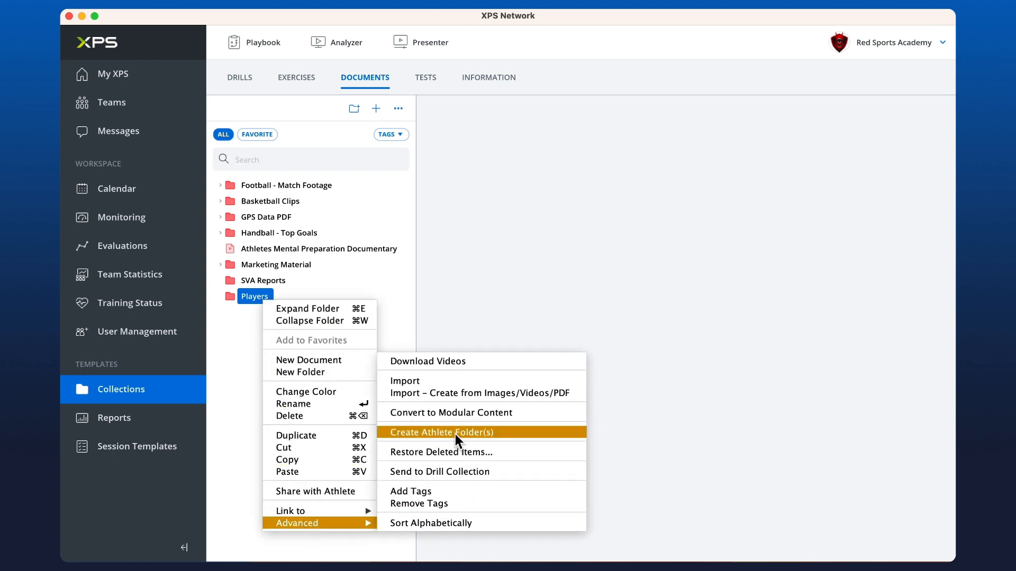
{"action": "left_click", "coordinate": [441, 432]}
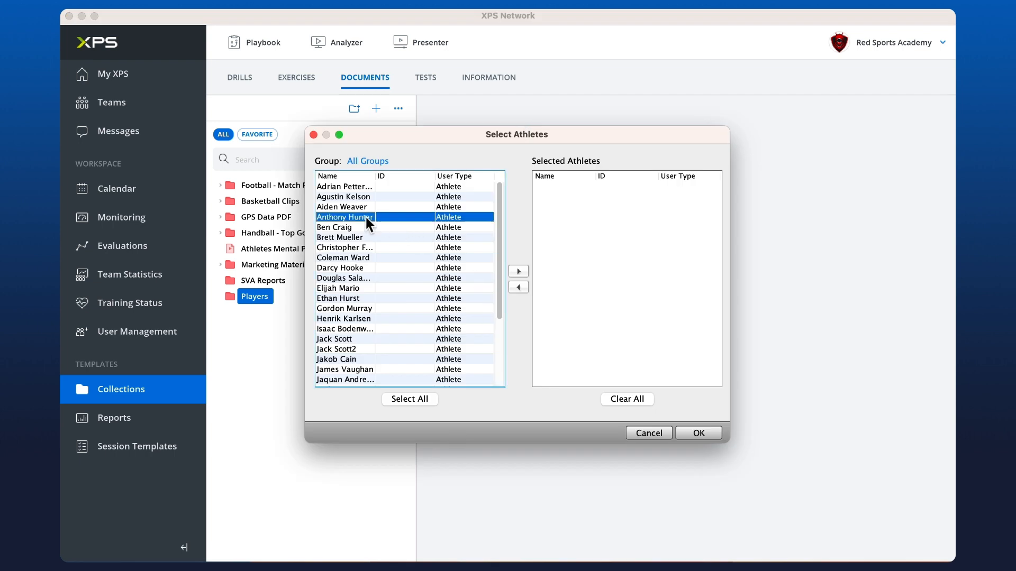
{"action": "left_click", "coordinate": [344, 308]}
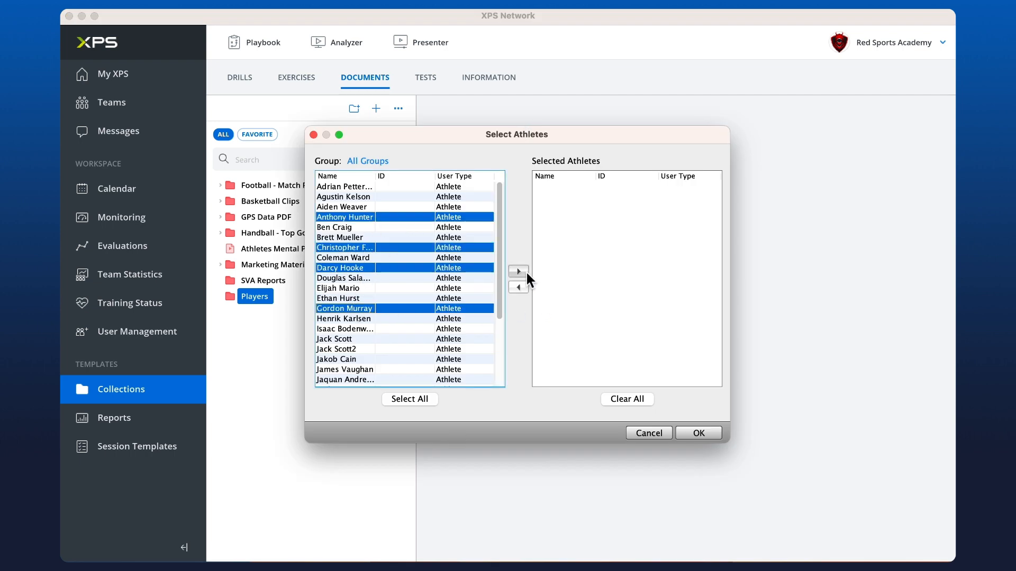
{"action": "left_click", "coordinate": [697, 433]}
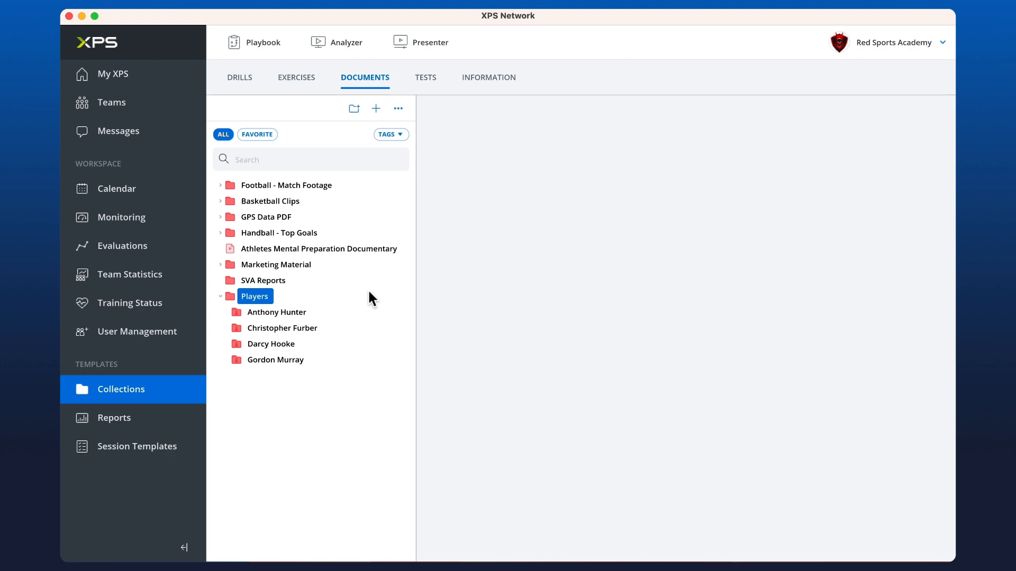
{"action": "mouse_move", "coordinate": [307, 313]}
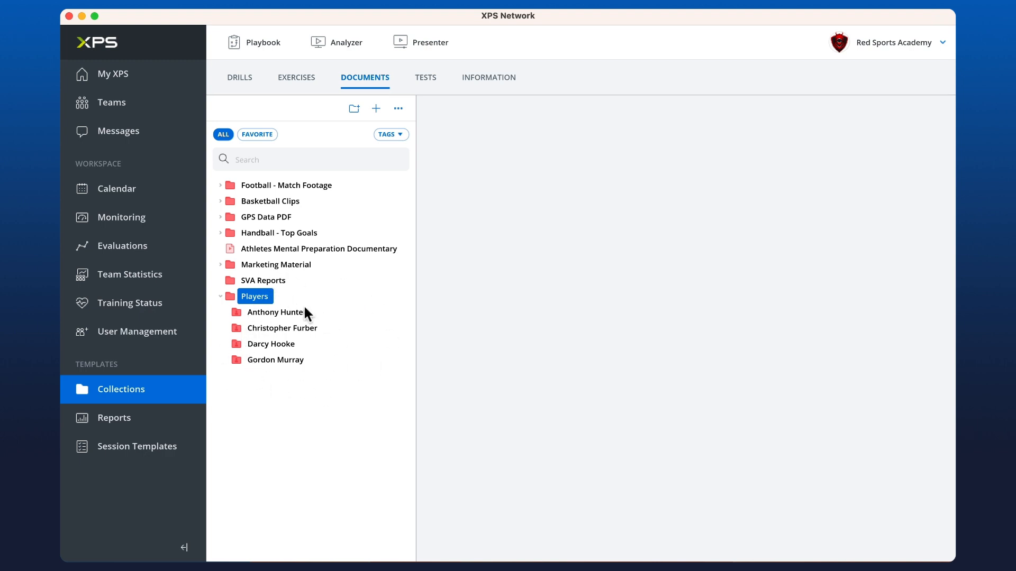
{"action": "left_click", "coordinate": [275, 311]}
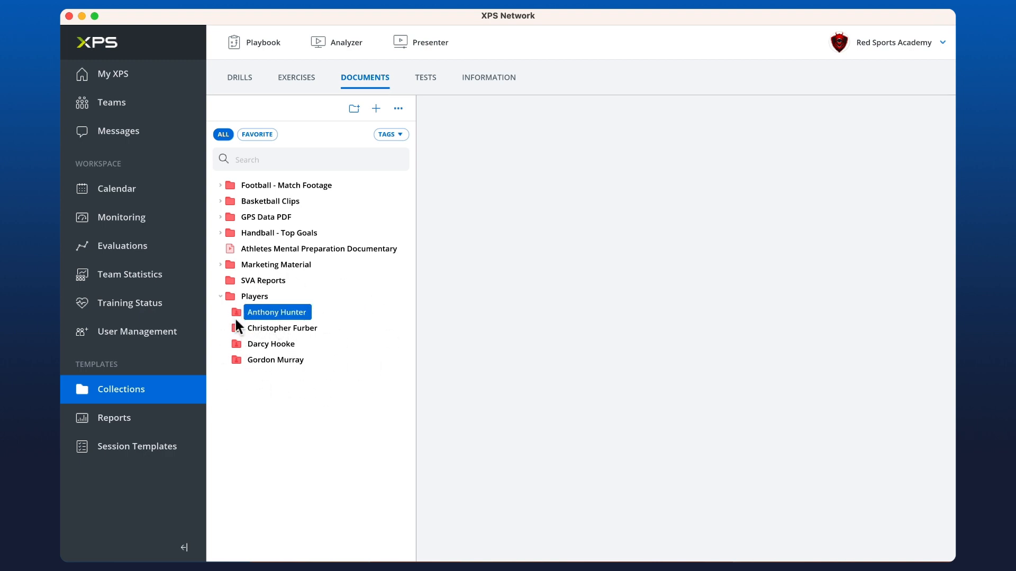
{"action": "mouse_move", "coordinate": [252, 334]}
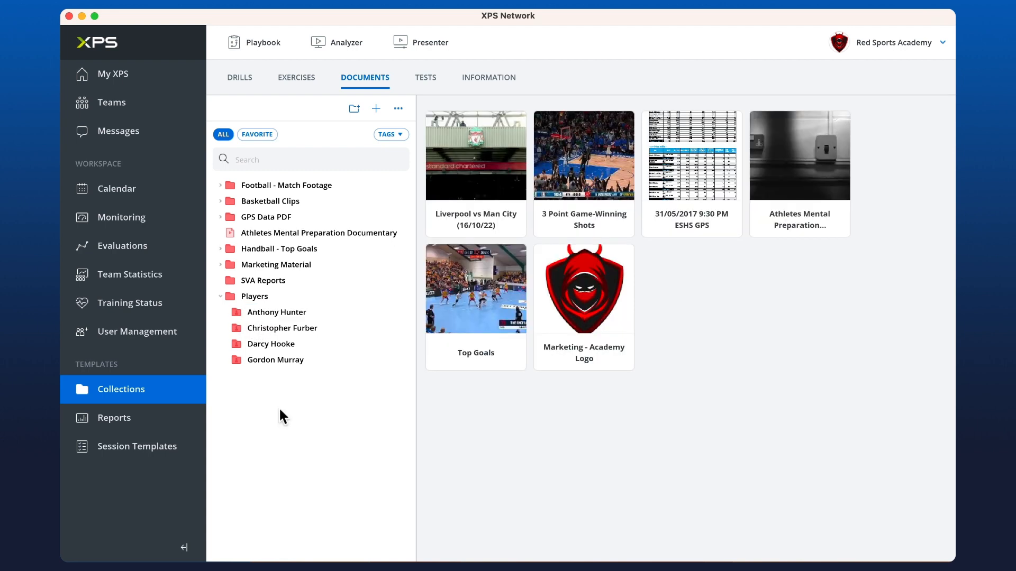
{"action": "mouse_move", "coordinate": [280, 244]}
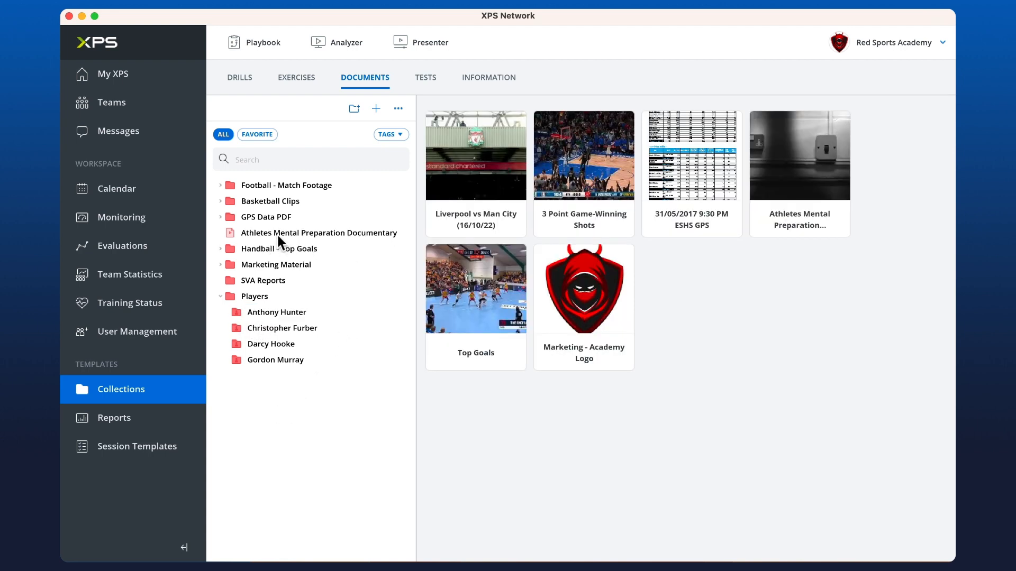
{"action": "left_click", "coordinate": [318, 233]}
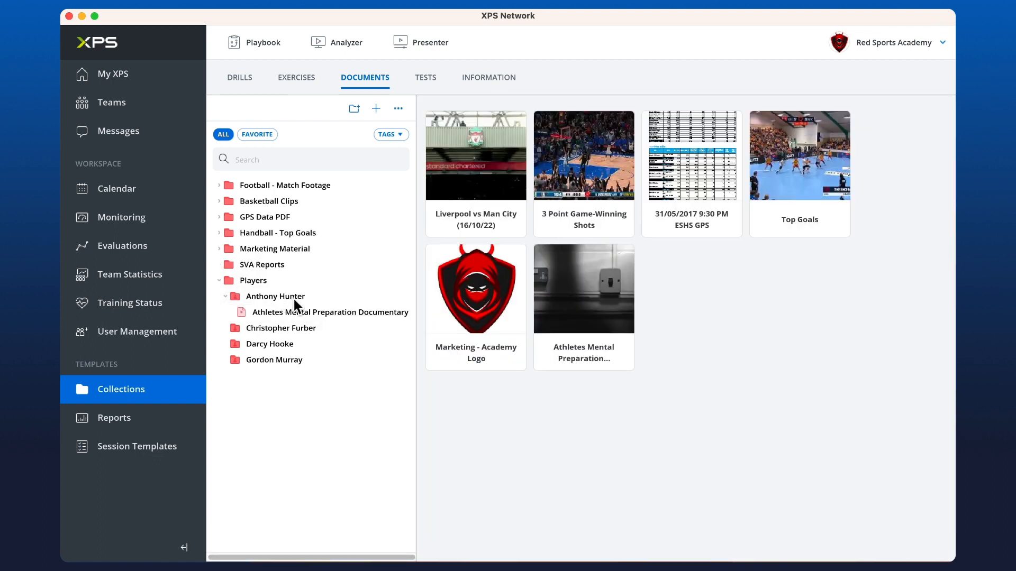
{"action": "left_click", "coordinate": [275, 297]}
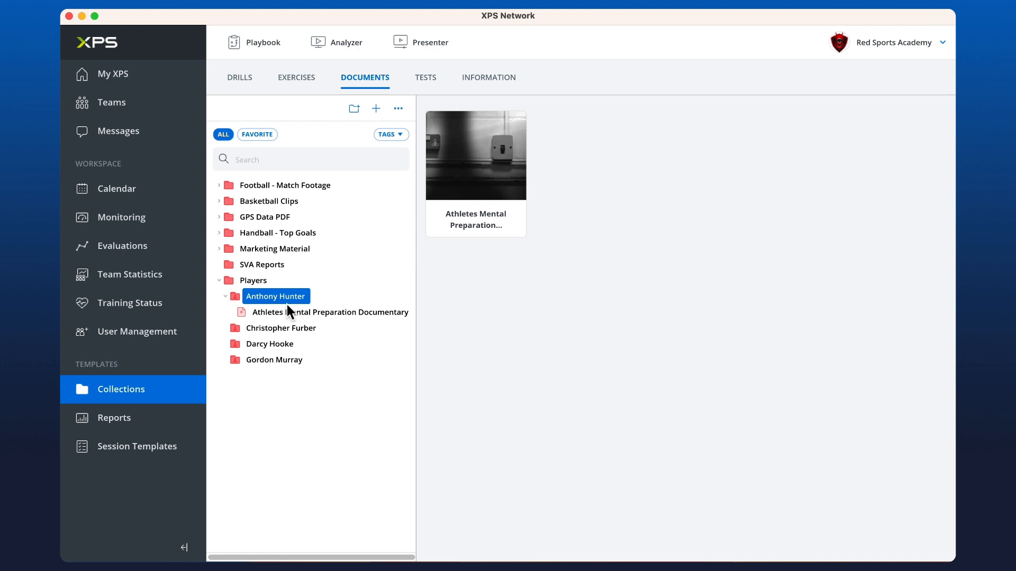
{"action": "left_click", "coordinate": [224, 296]}
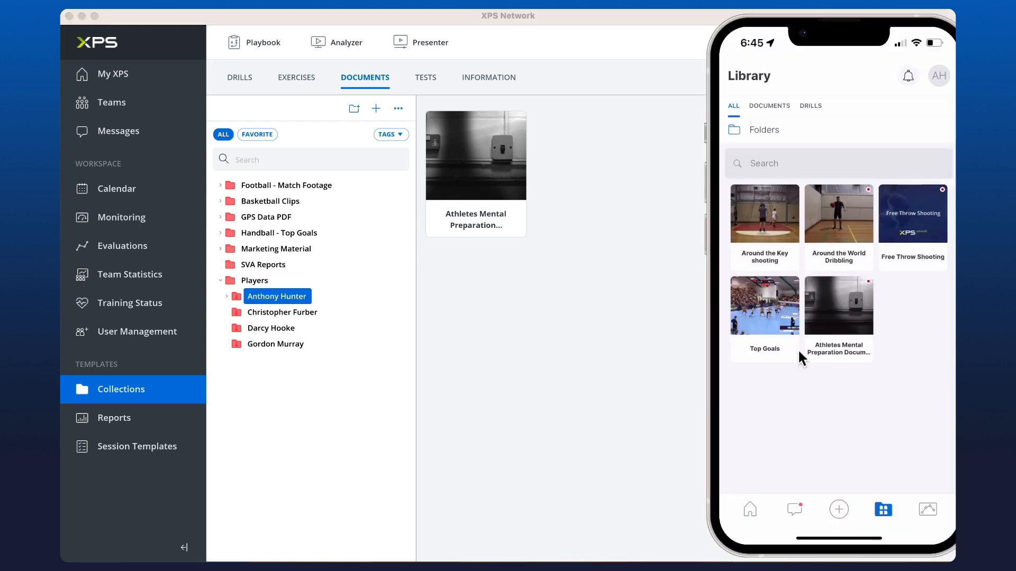
{"action": "mouse_move", "coordinate": [875, 347]}
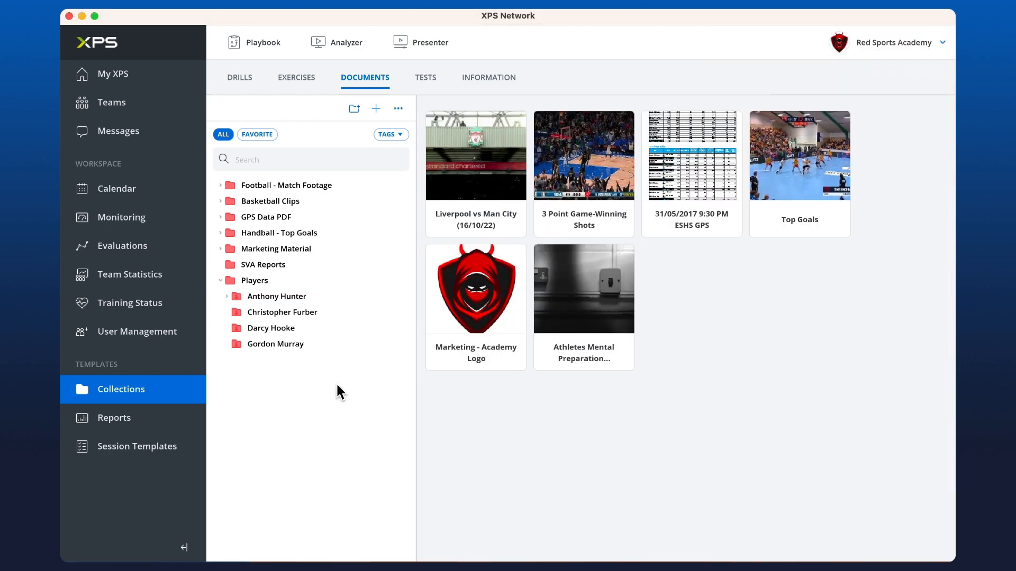
{"action": "mouse_move", "coordinate": [149, 133]}
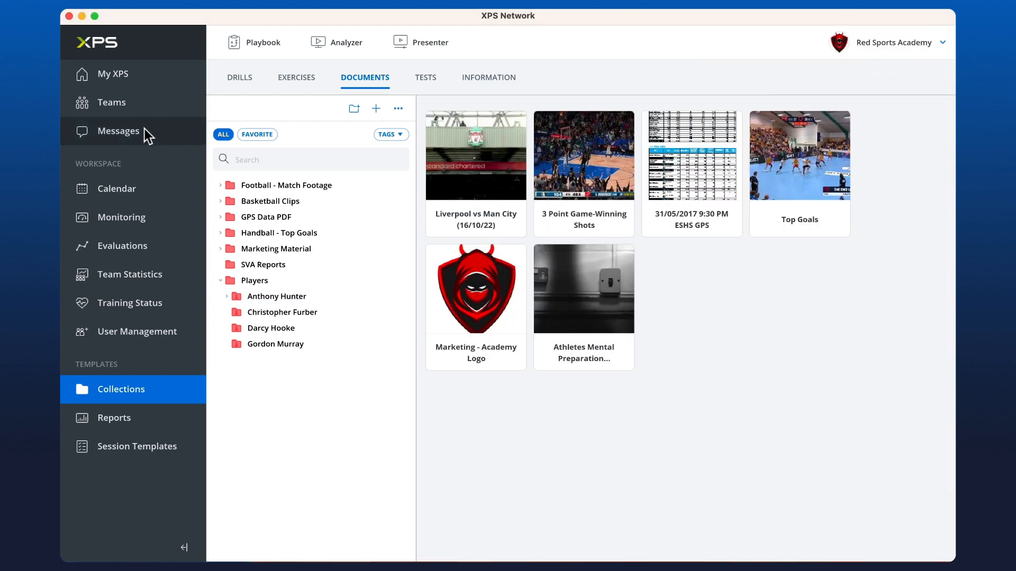
{"action": "left_click", "coordinate": [117, 131]}
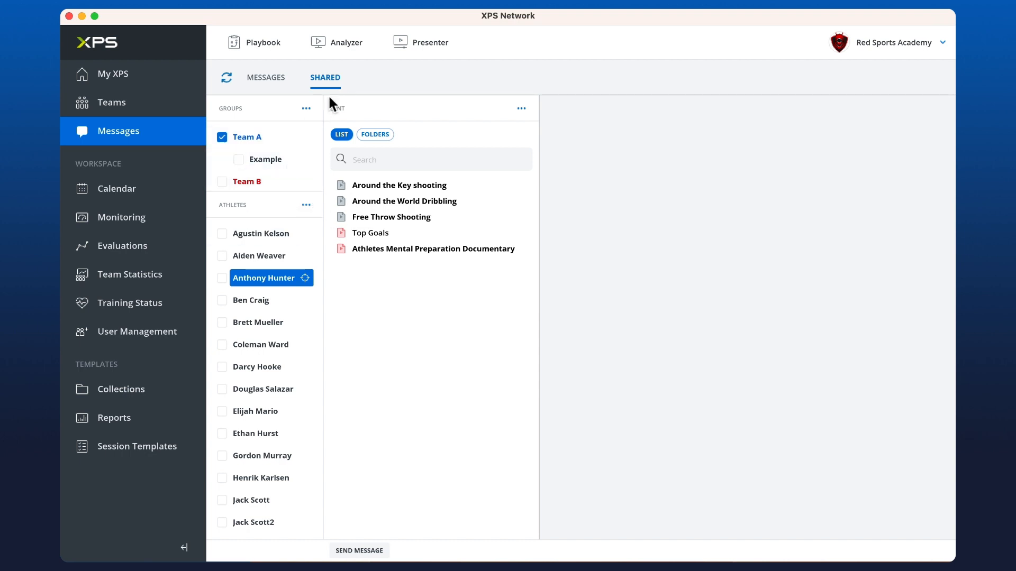
{"action": "mouse_move", "coordinate": [388, 209]}
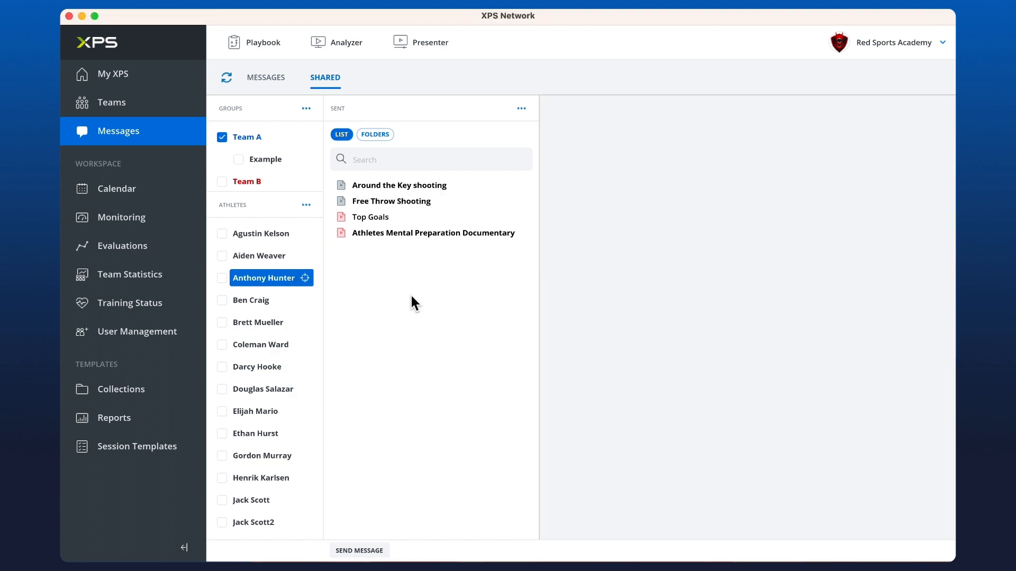
{"action": "mouse_move", "coordinate": [299, 299]}
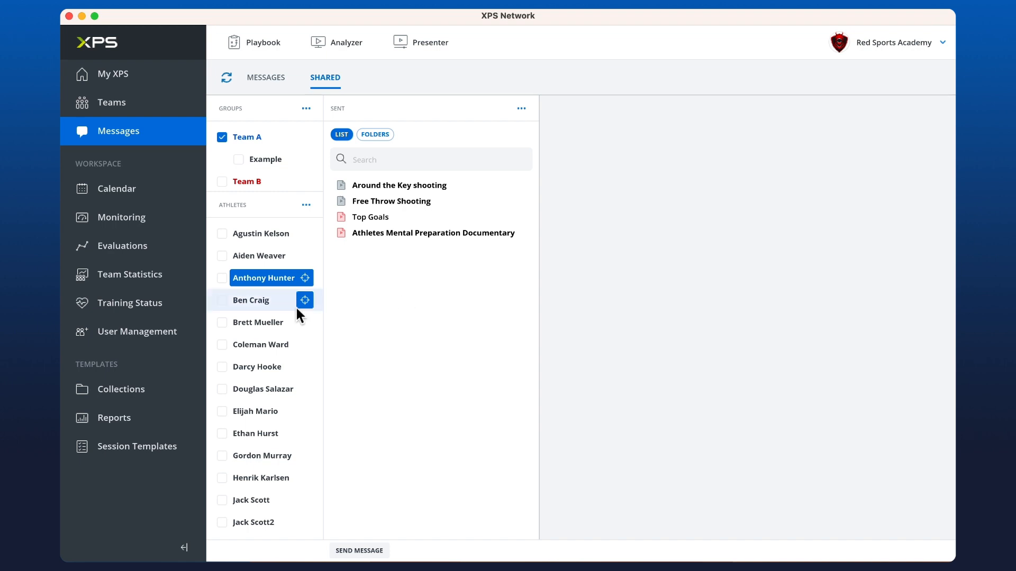
Step: Set the Athlete Role's Documents permission to Category Access in User Management Roles
{"action": "left_click", "coordinate": [137, 331]}
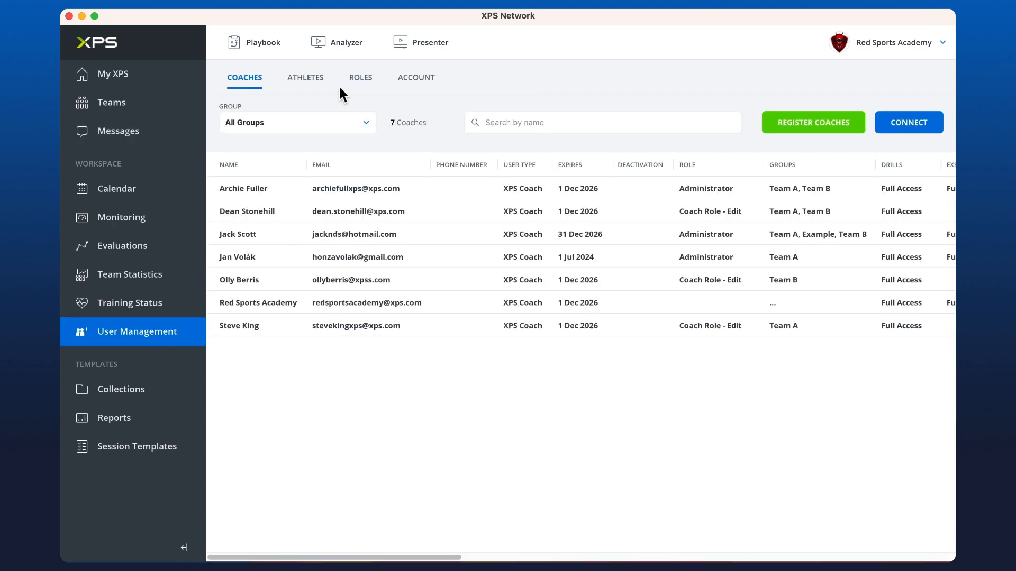
{"action": "left_click", "coordinate": [360, 77]}
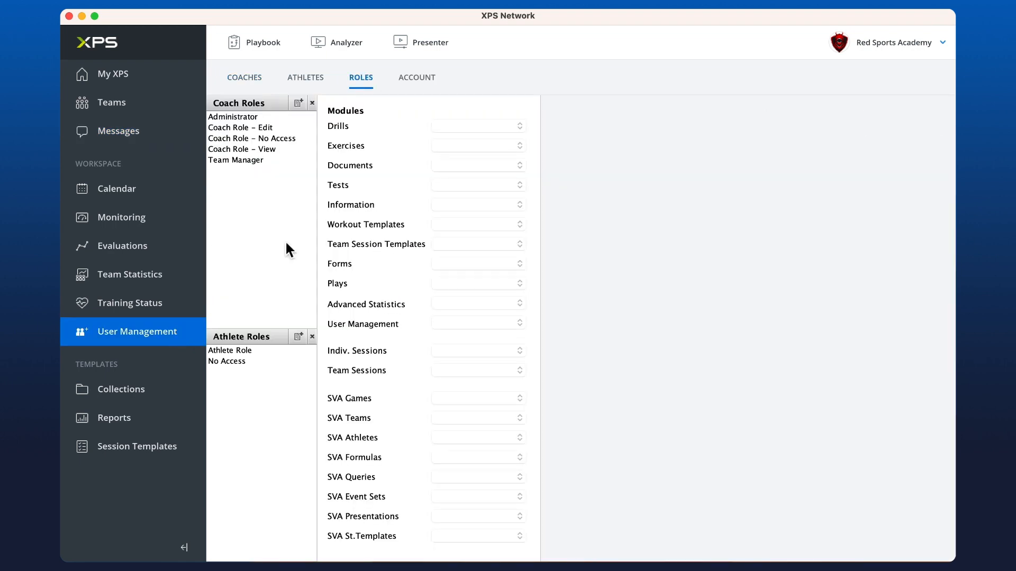
{"action": "left_click", "coordinate": [230, 350]}
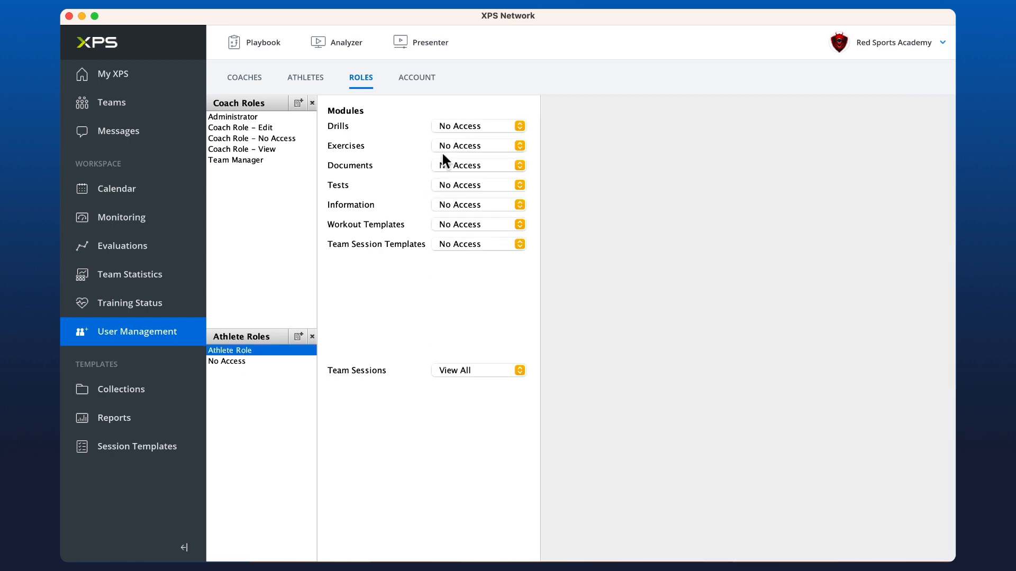
{"action": "mouse_move", "coordinate": [433, 181]}
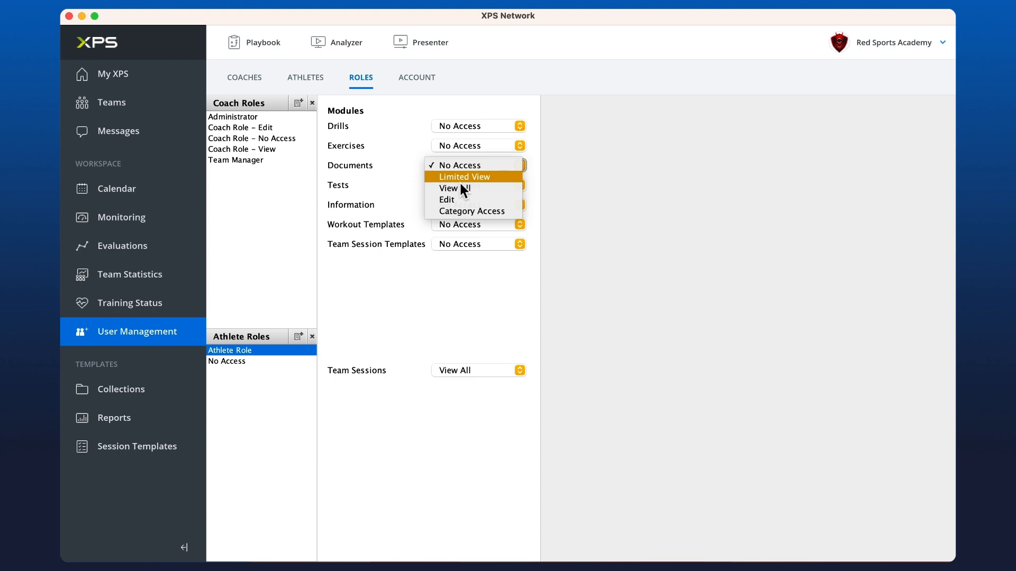
{"action": "left_click", "coordinate": [472, 210]}
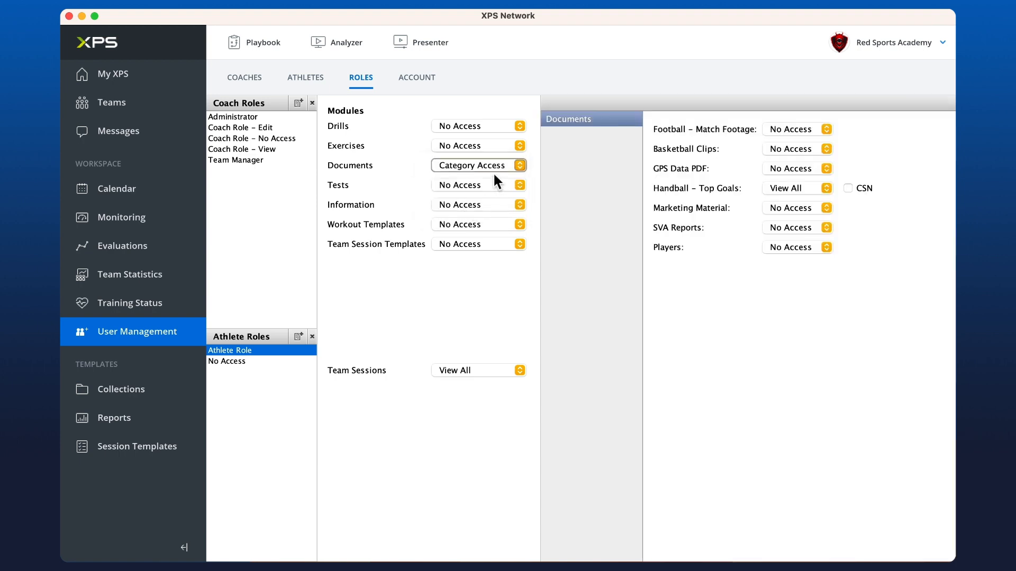
{"action": "mouse_move", "coordinate": [791, 171]}
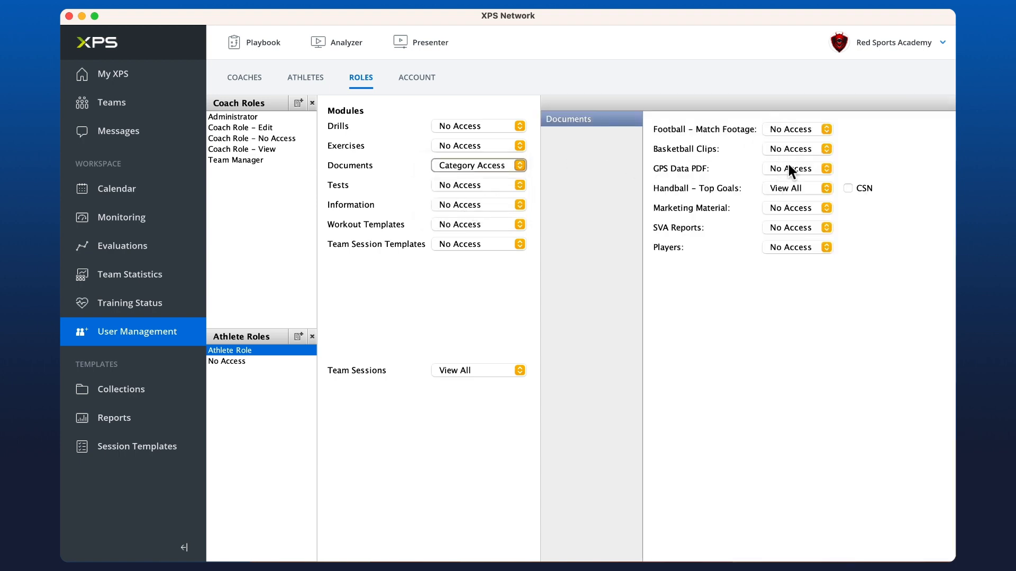
{"action": "mouse_move", "coordinate": [795, 198]}
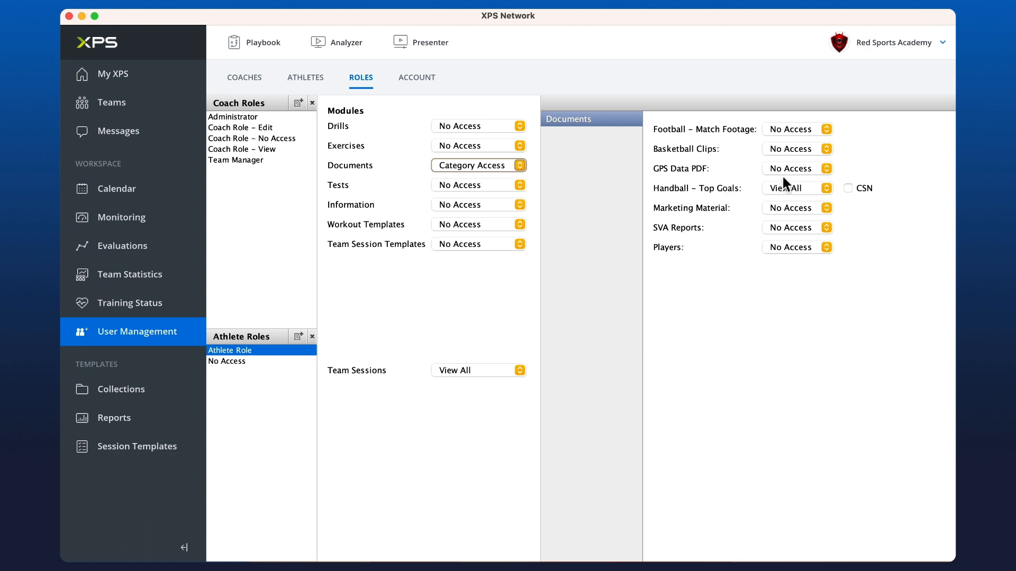
{"action": "left_click", "coordinate": [798, 148]}
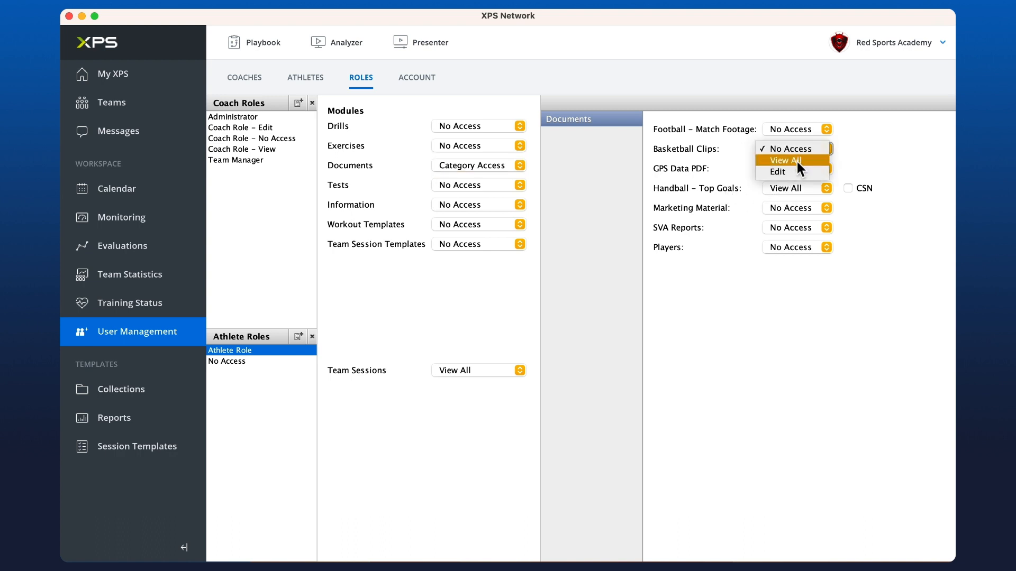
{"action": "left_click", "coordinate": [784, 161]}
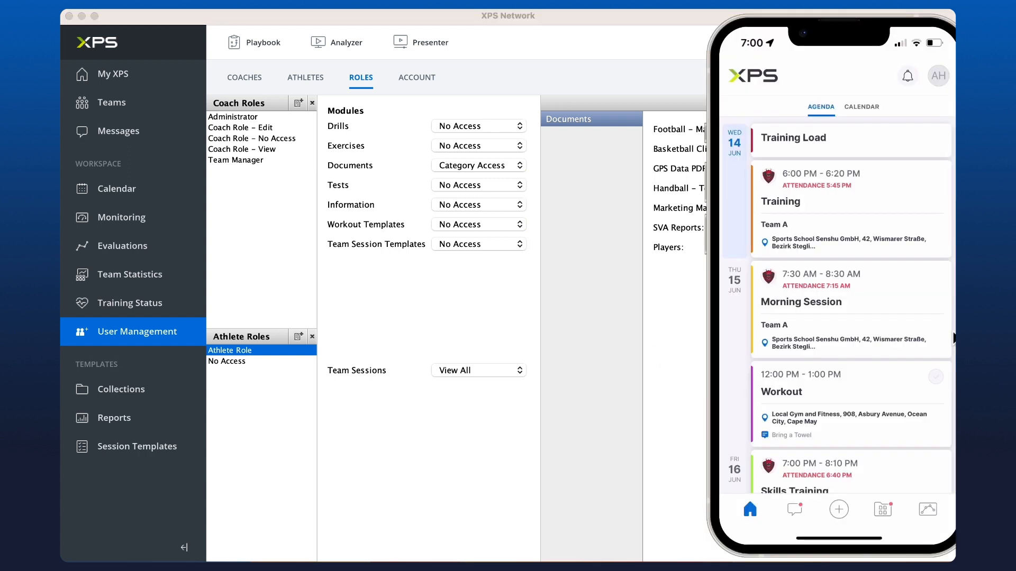
{"action": "left_click", "coordinate": [883, 508]}
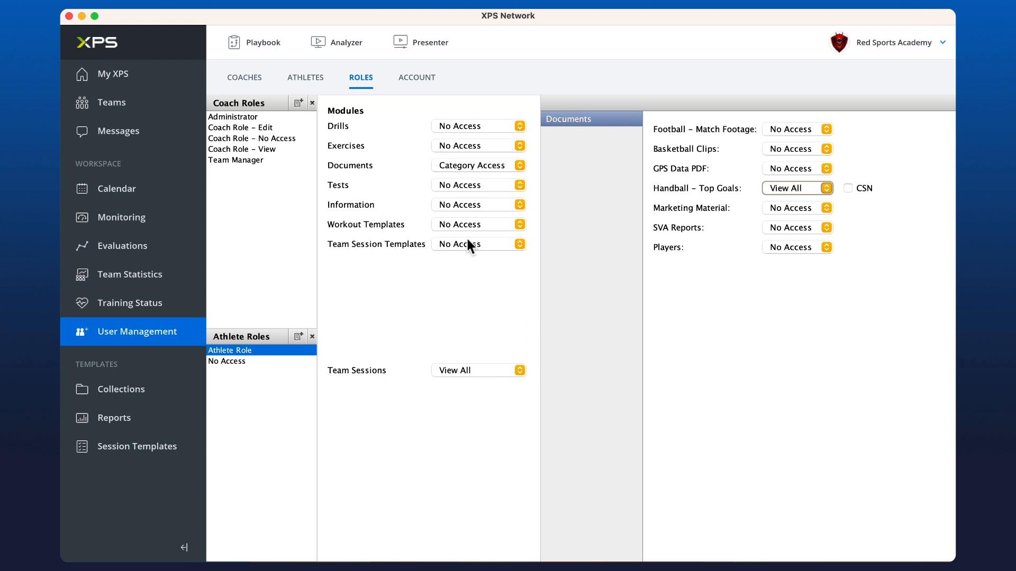
{"action": "mouse_move", "coordinate": [348, 42]}
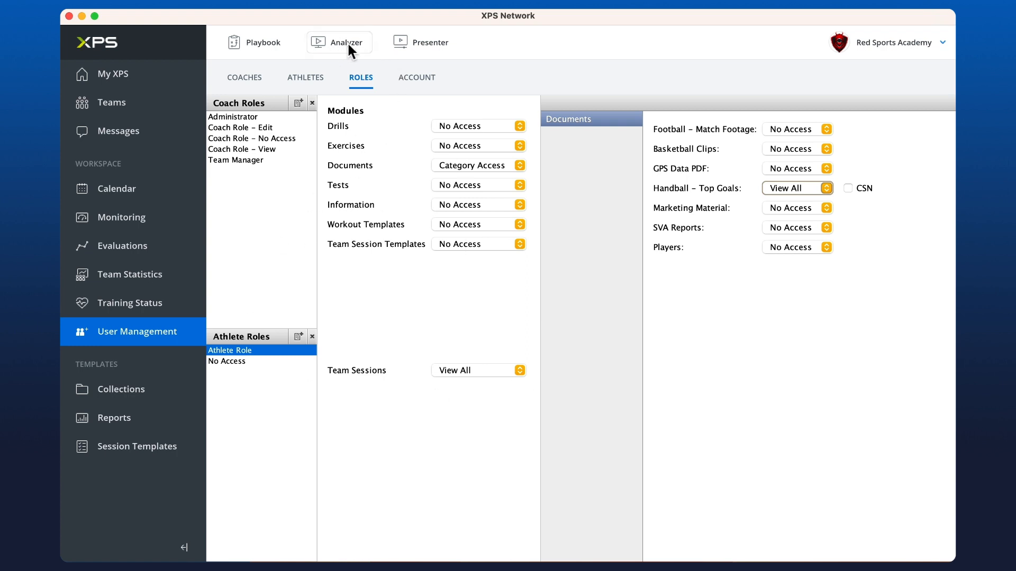